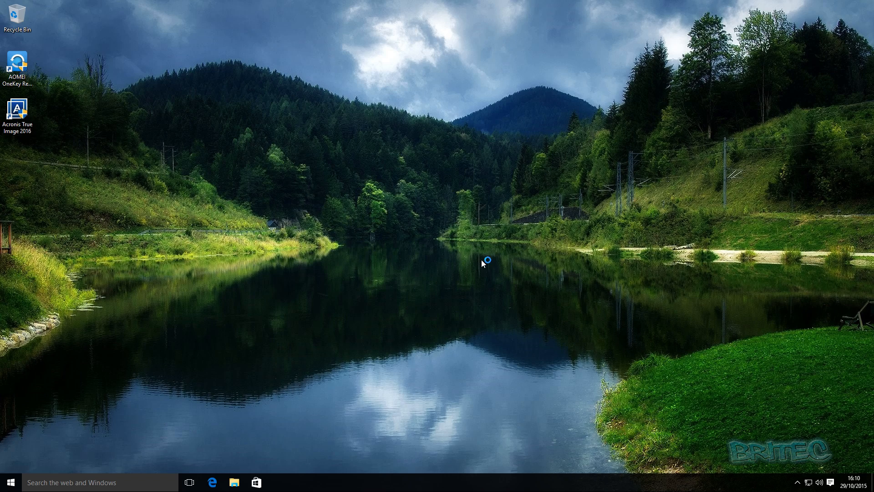
- Launch Acronis True Image 2016 from its desktop shortcut
double_click(14, 108)
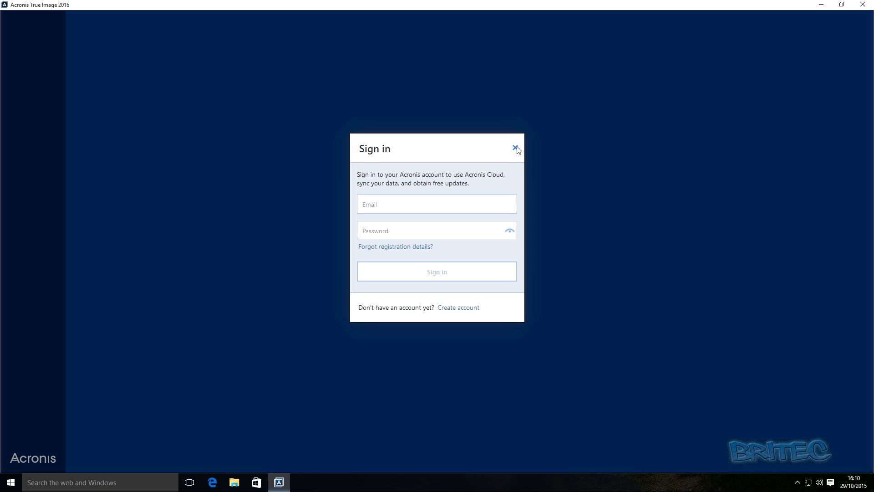
- Dismiss the sign-in prompt, leaving a new Entire PC backup with no destination
click(514, 148)
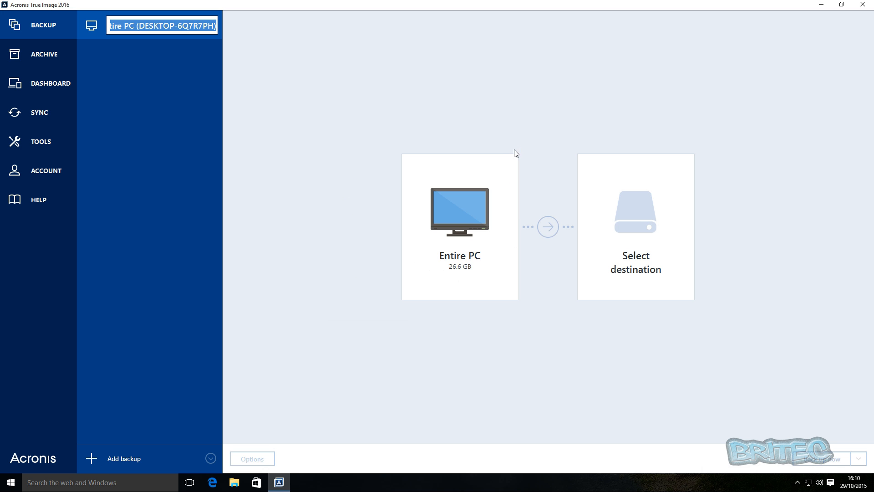
mouse_move(333, 170)
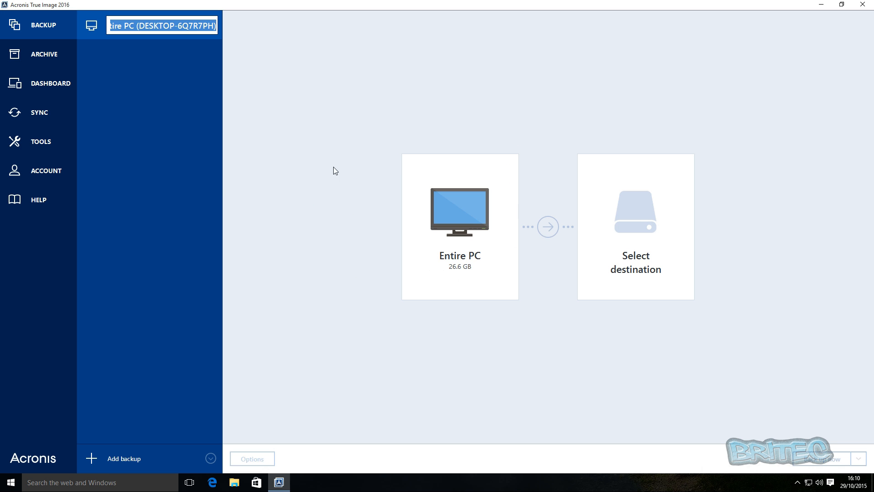
mouse_move(327, 202)
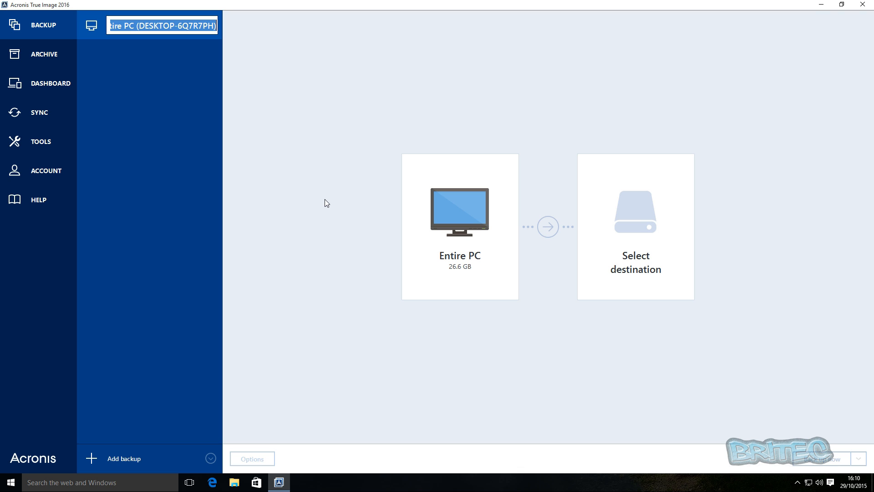
mouse_move(667, 104)
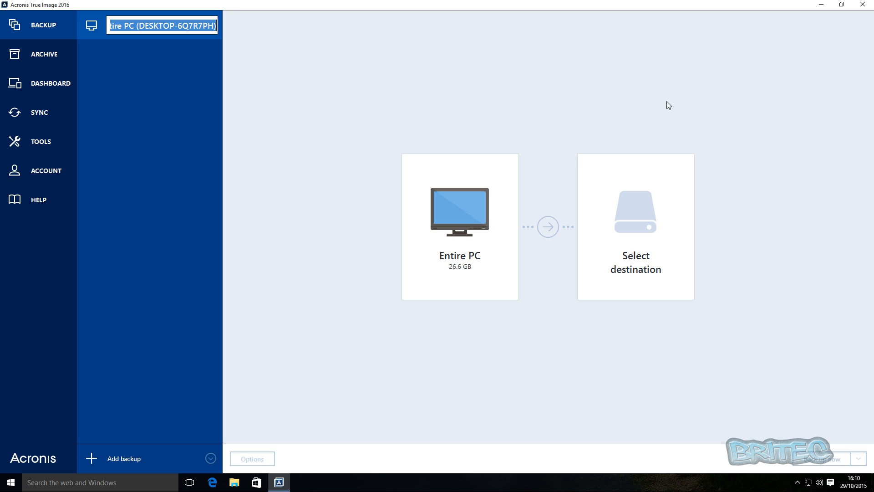
mouse_move(785, 263)
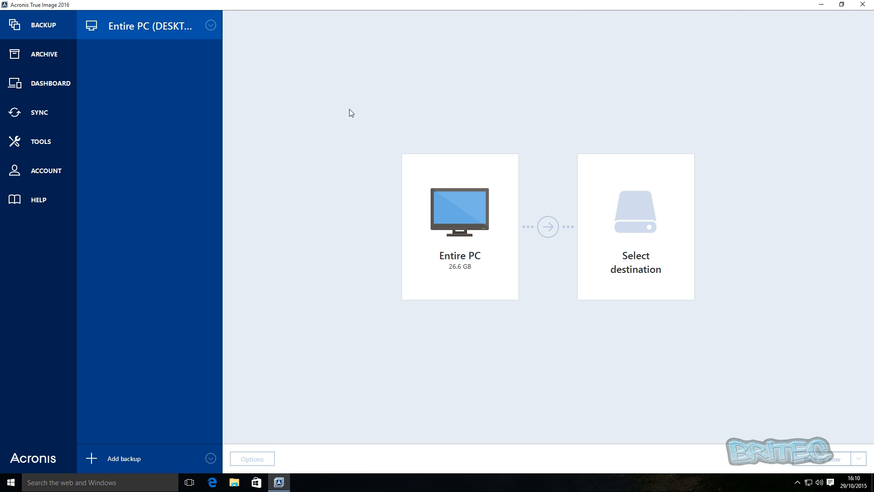
mouse_move(354, 122)
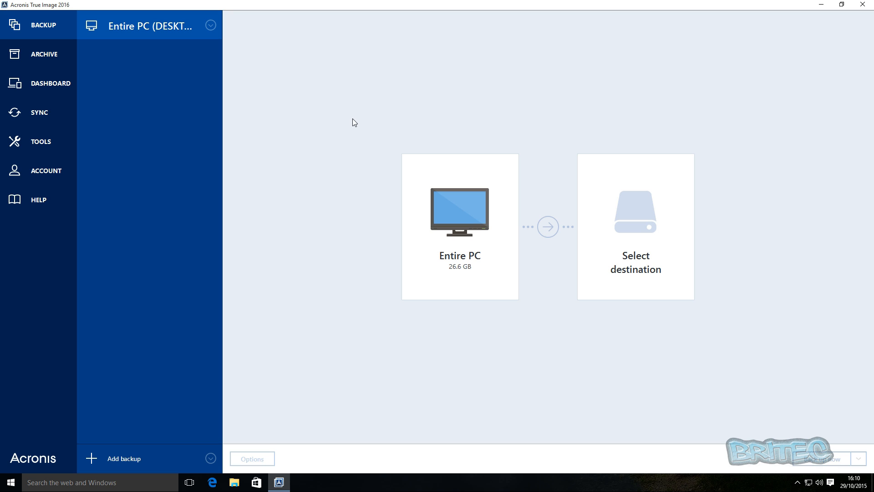
mouse_move(550, 246)
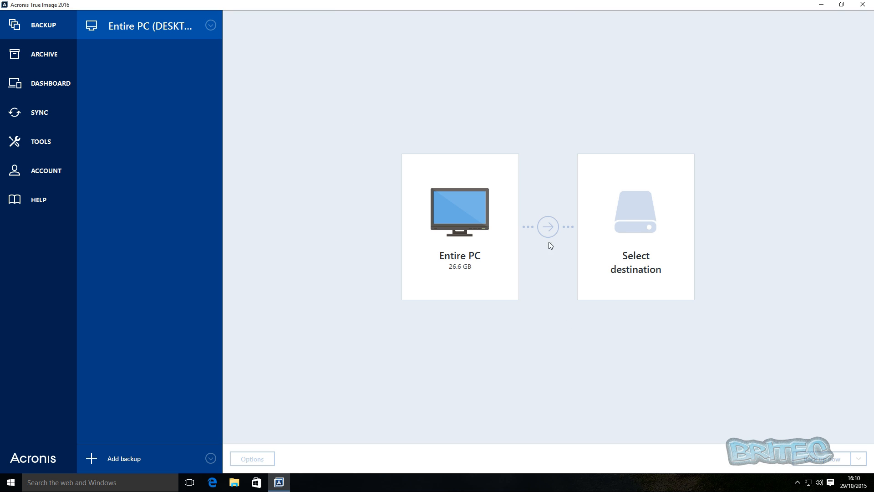
mouse_move(367, 344)
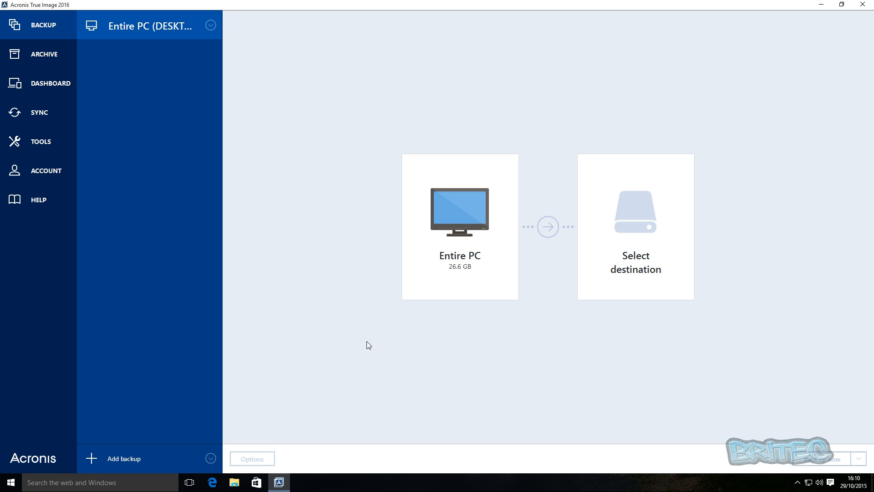
mouse_move(353, 319)
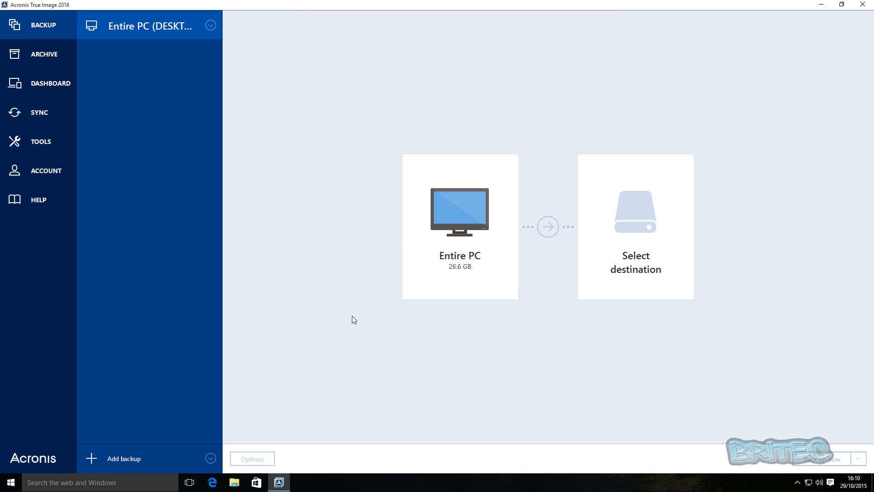
mouse_move(475, 364)
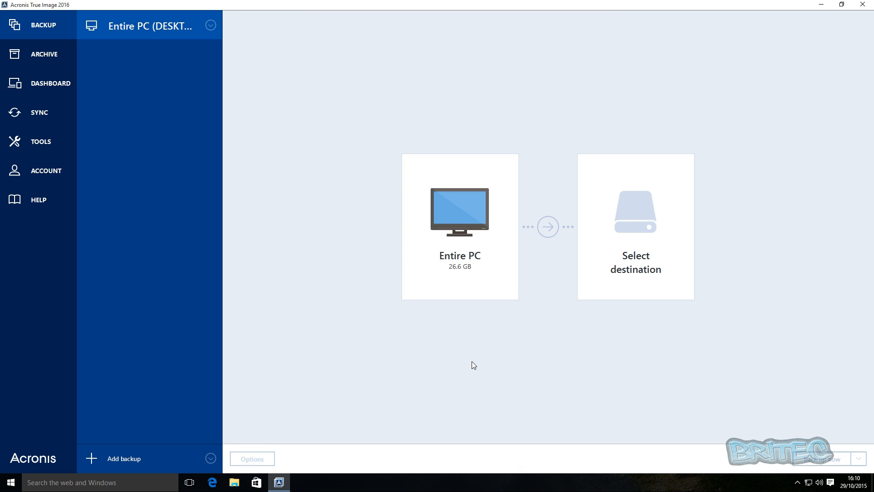
mouse_move(565, 346)
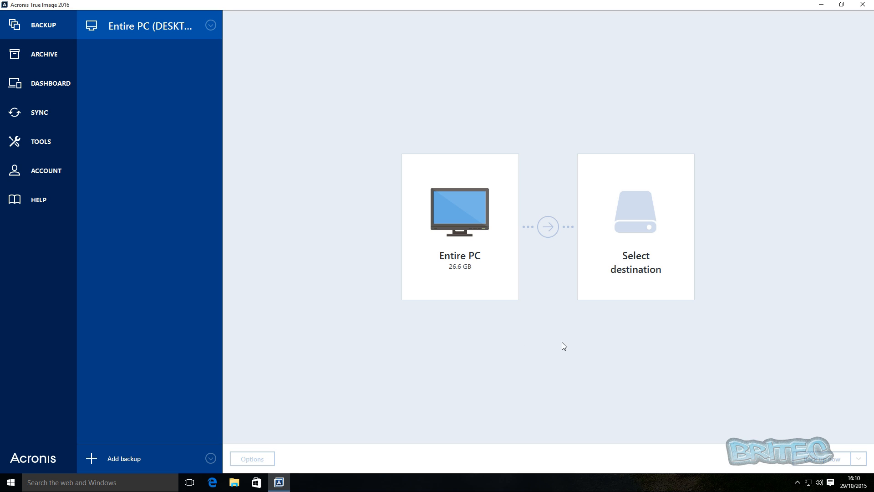
mouse_move(543, 351)
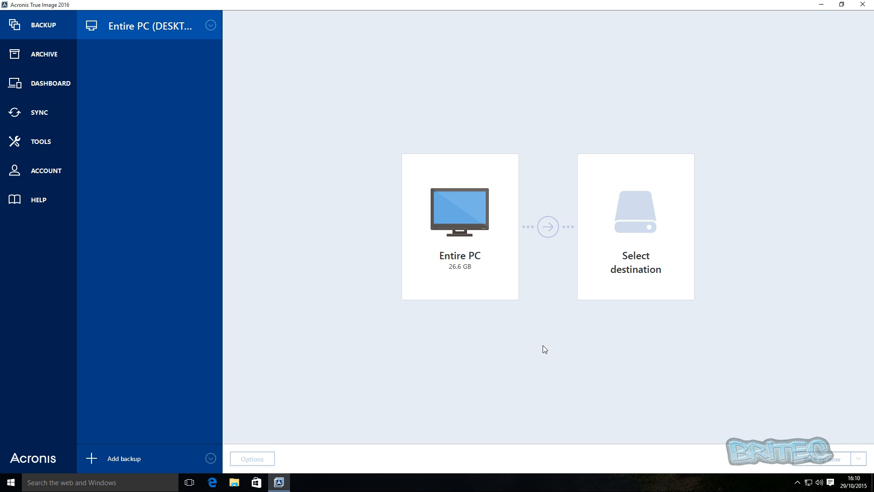
mouse_move(524, 352)
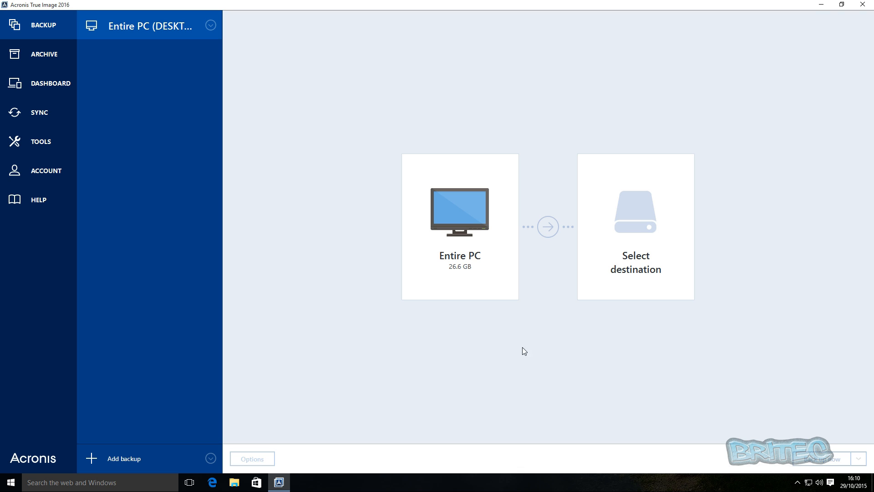
mouse_move(805, 325)
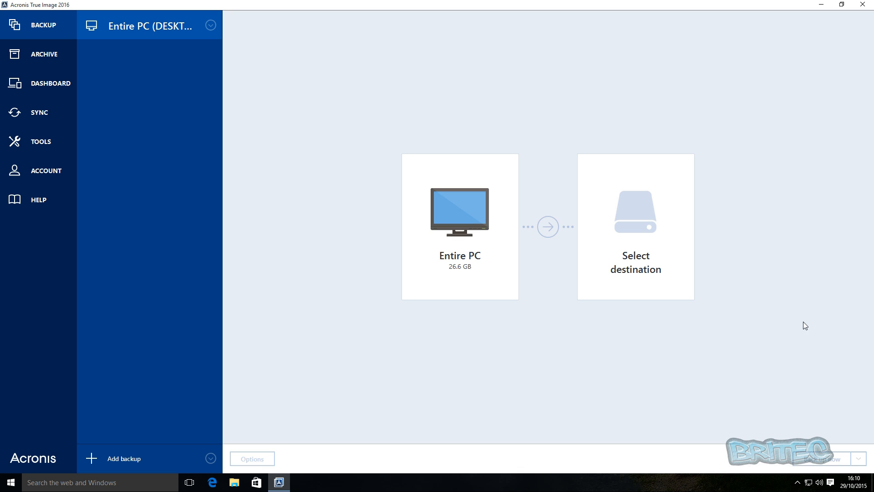
mouse_move(335, 331)
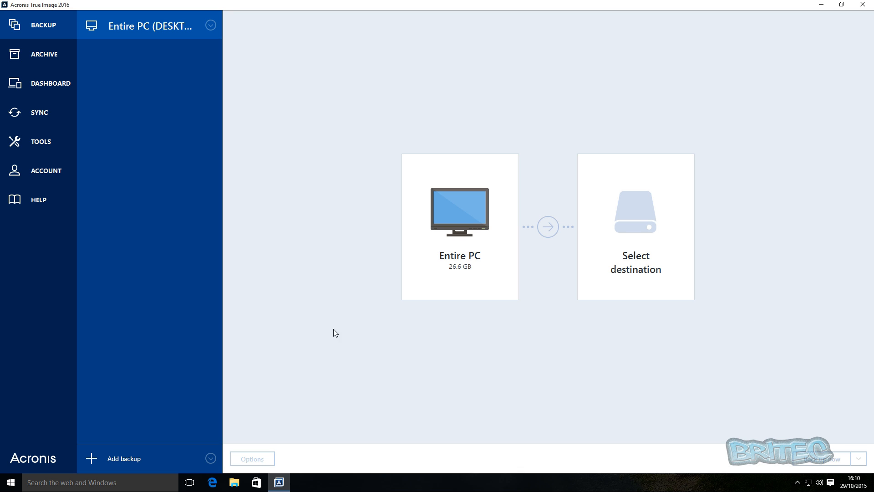
mouse_move(51, 28)
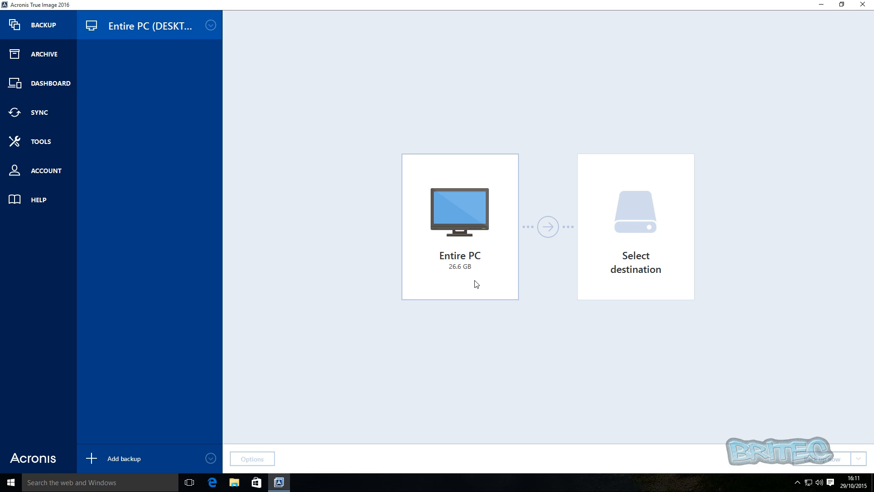
- Bring up the backup source choices for the Entire PC entry
click(460, 228)
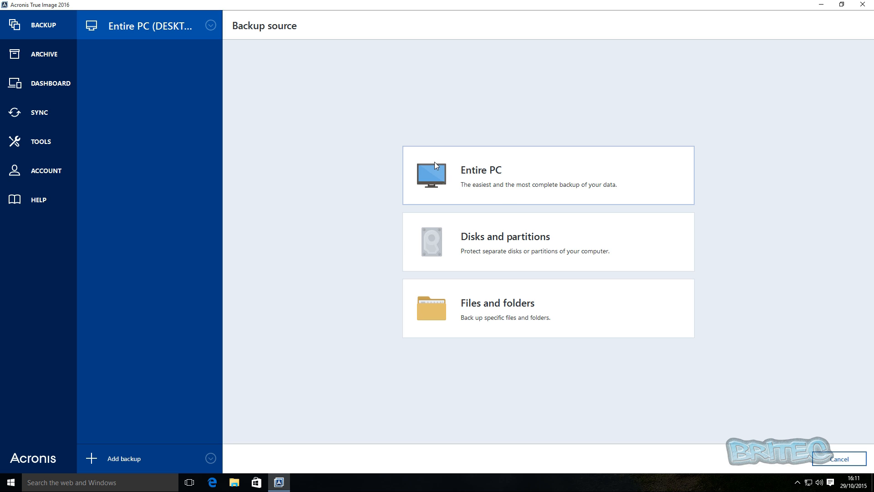
mouse_move(508, 188)
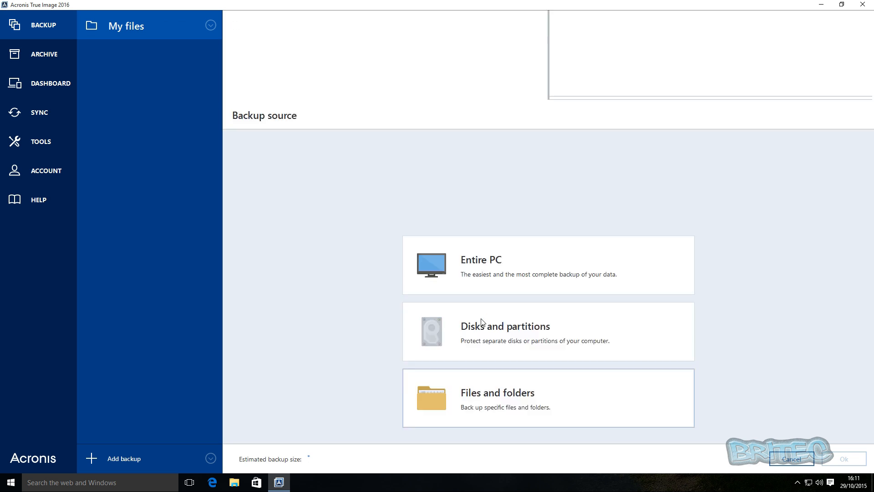
- Choose Files and folders as the source and tick Desktop, Documents and Music
click(497, 399)
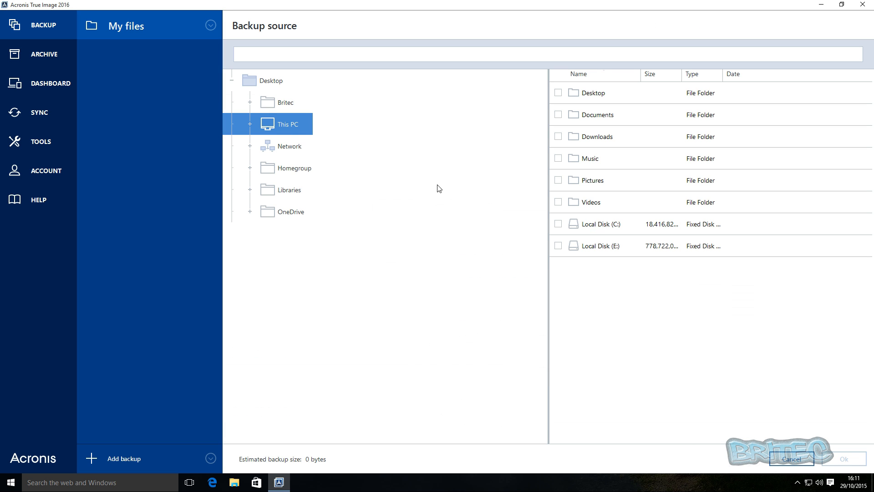
mouse_move(373, 190)
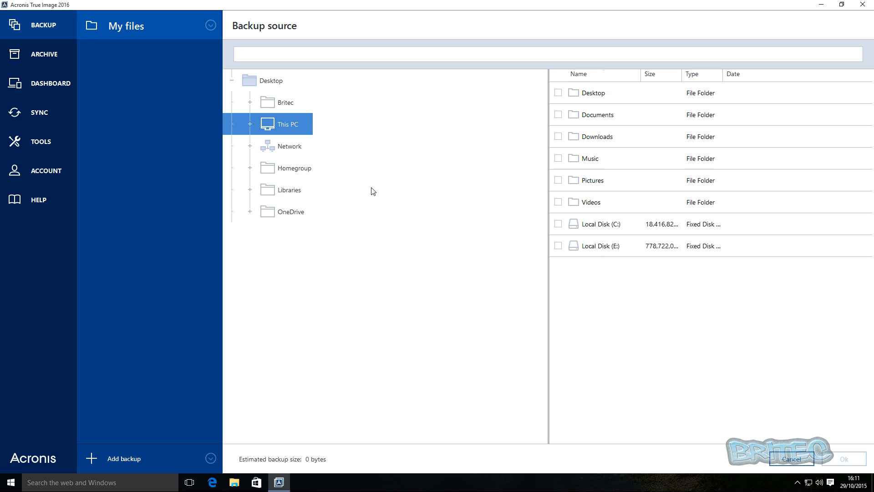
click(559, 93)
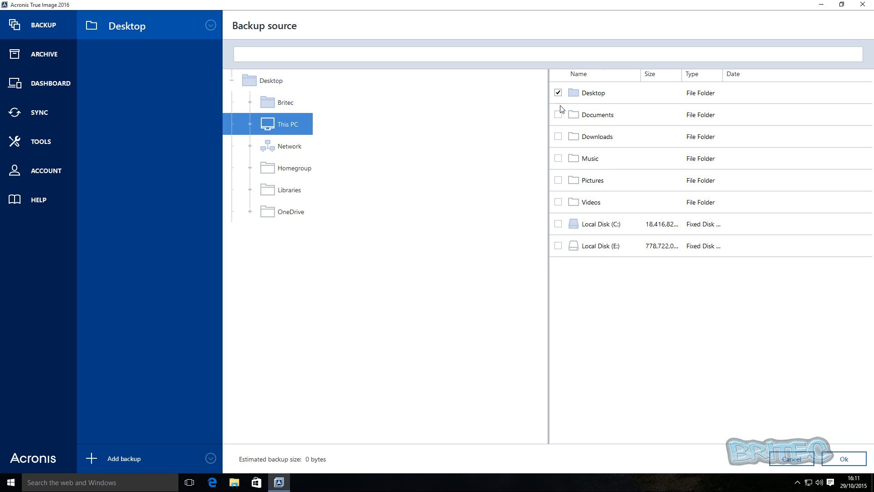
click(558, 137)
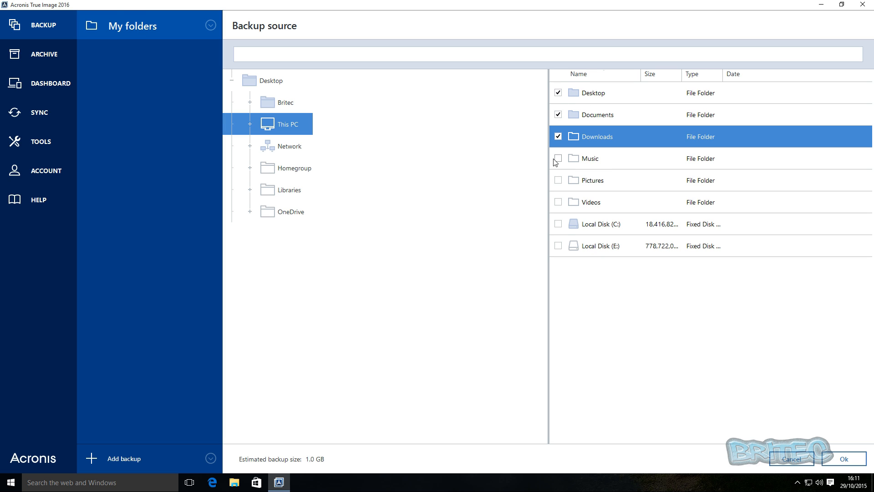
click(558, 159)
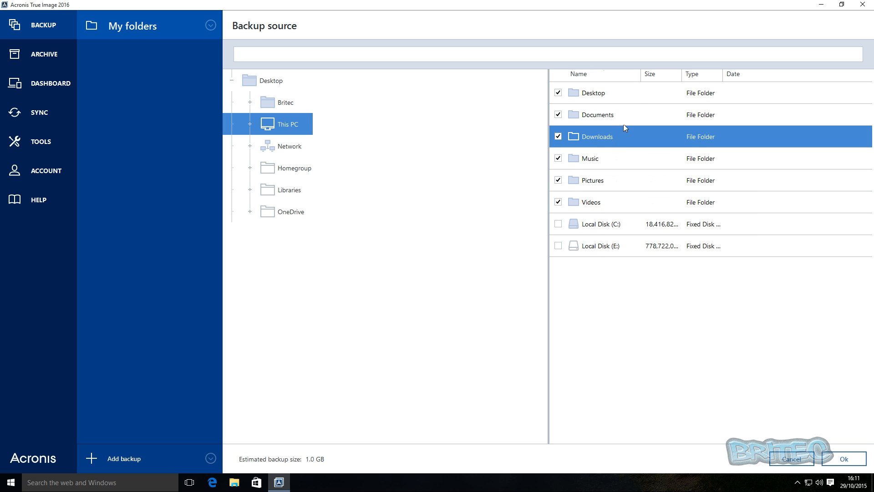
- Complete the folder selection so Desktop, Documents, Downloads, Music, Pictures and Videos total 1.0 GB
click(593, 93)
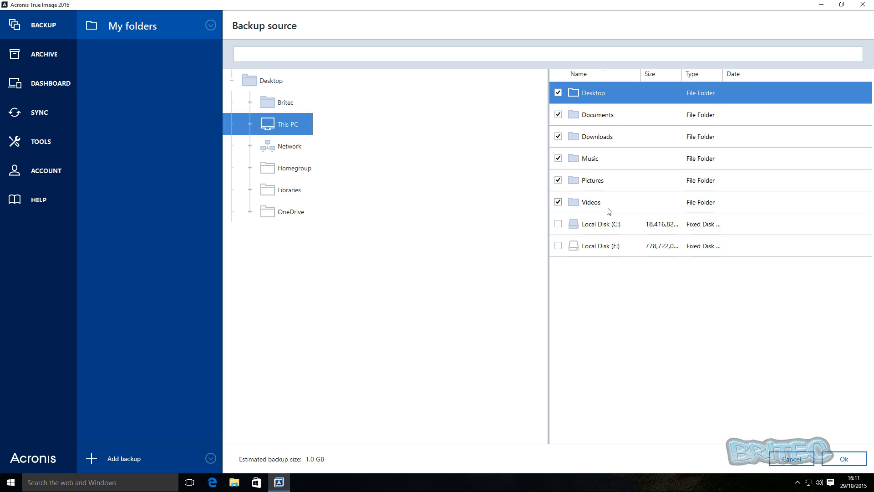
click(594, 202)
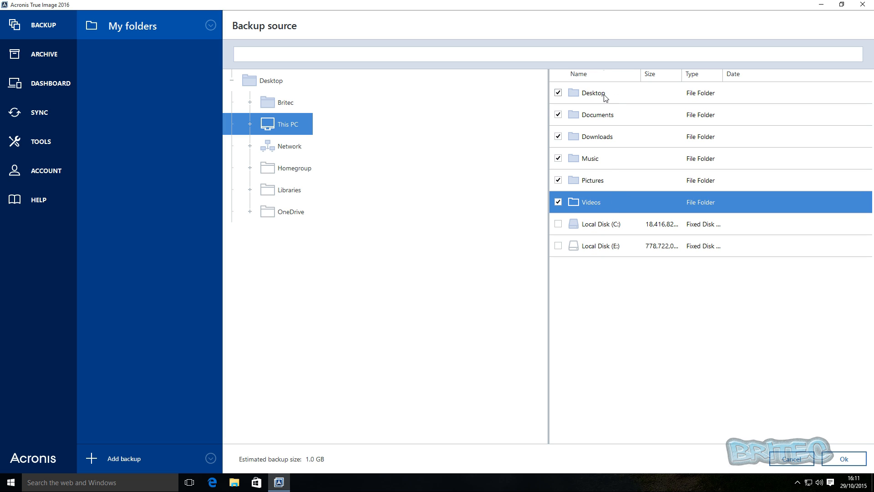
click(594, 93)
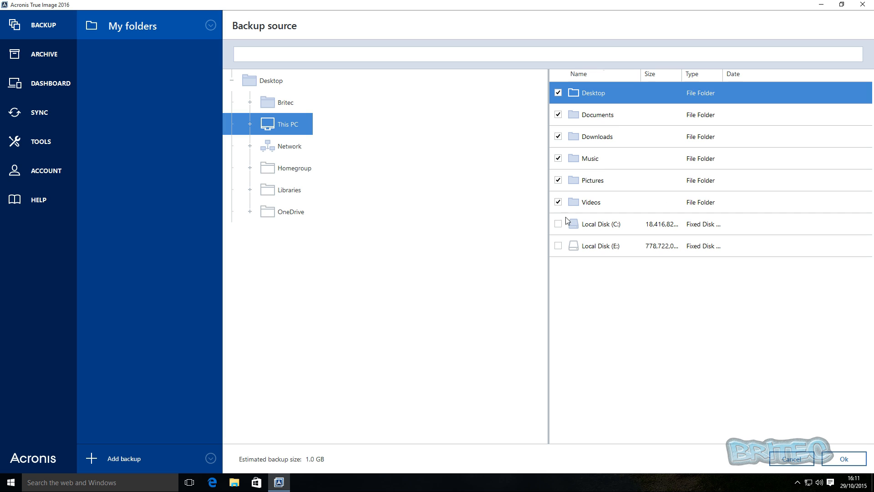
click(607, 202)
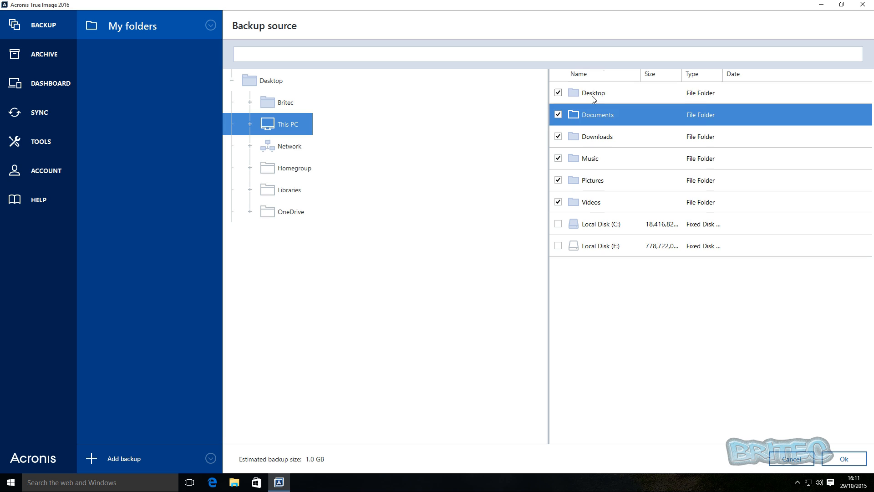
click(594, 93)
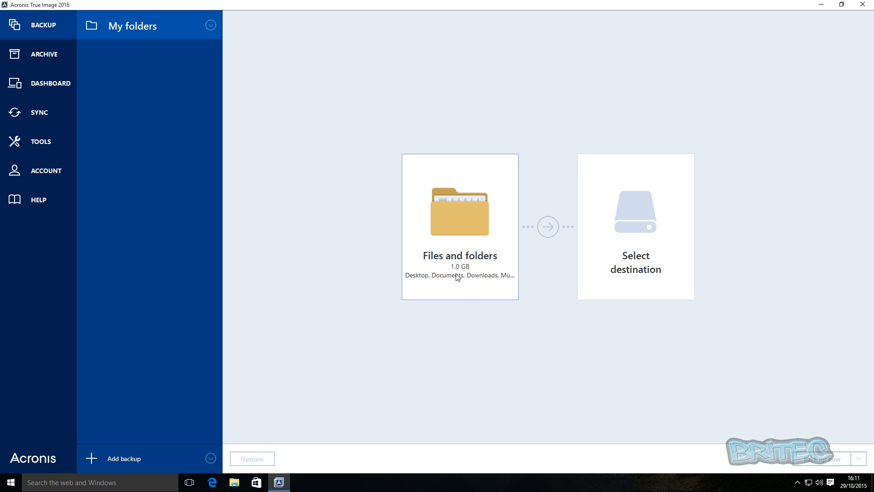
mouse_move(470, 272)
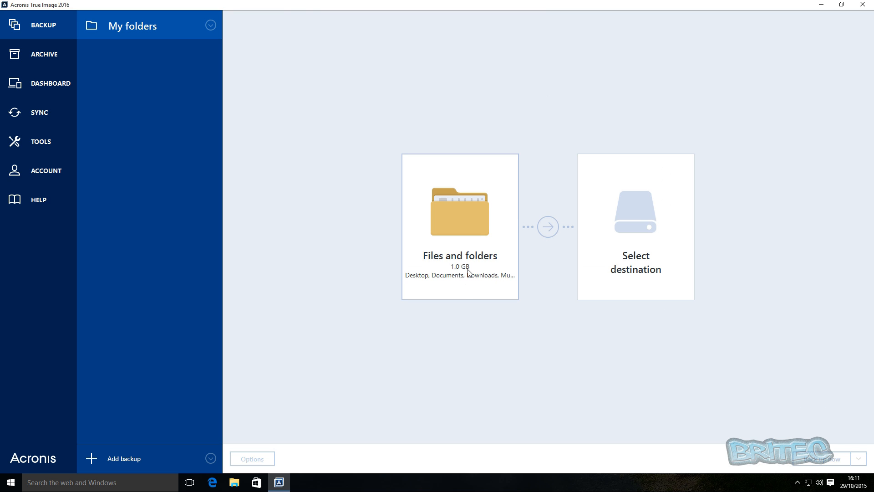
mouse_move(448, 255)
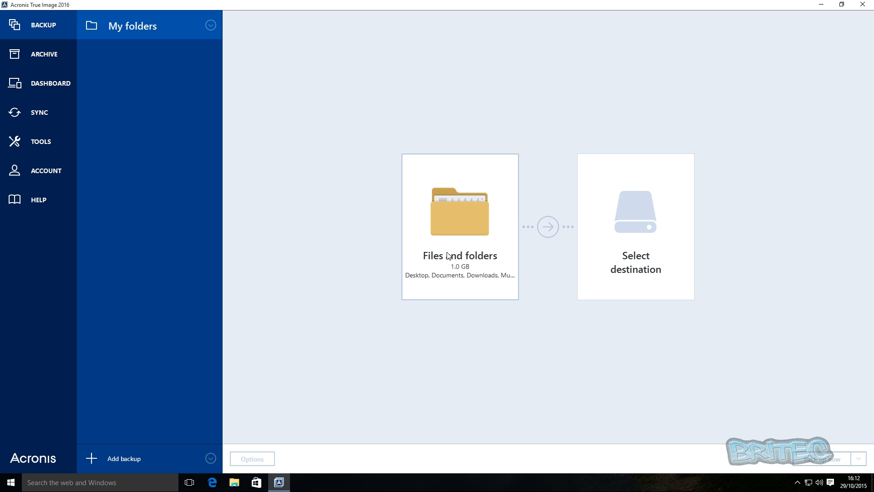
mouse_move(463, 285)
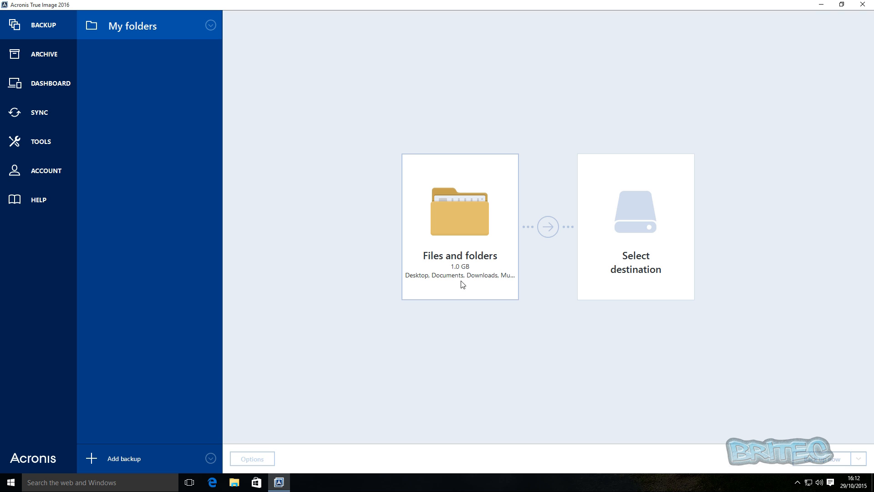
mouse_move(632, 275)
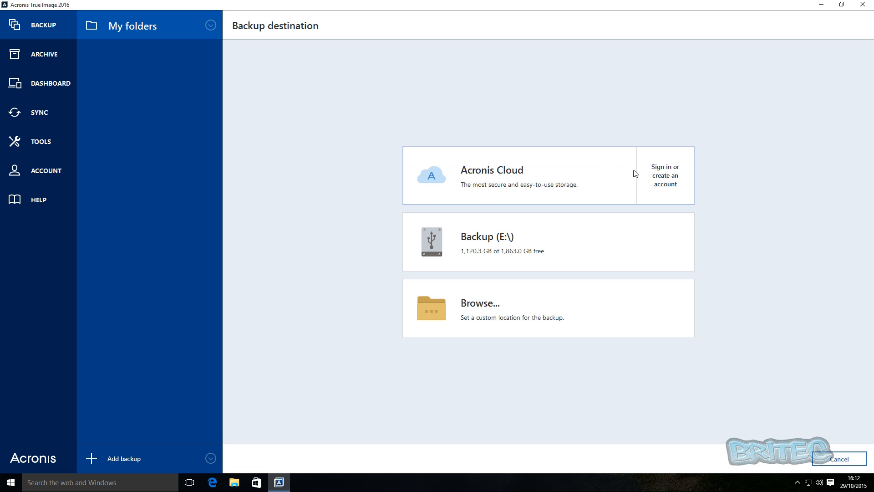
mouse_move(674, 178)
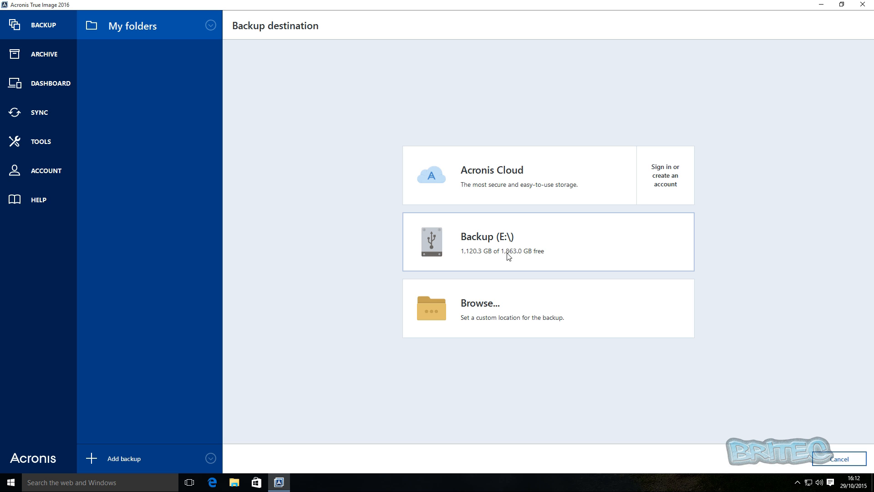
mouse_move(471, 259)
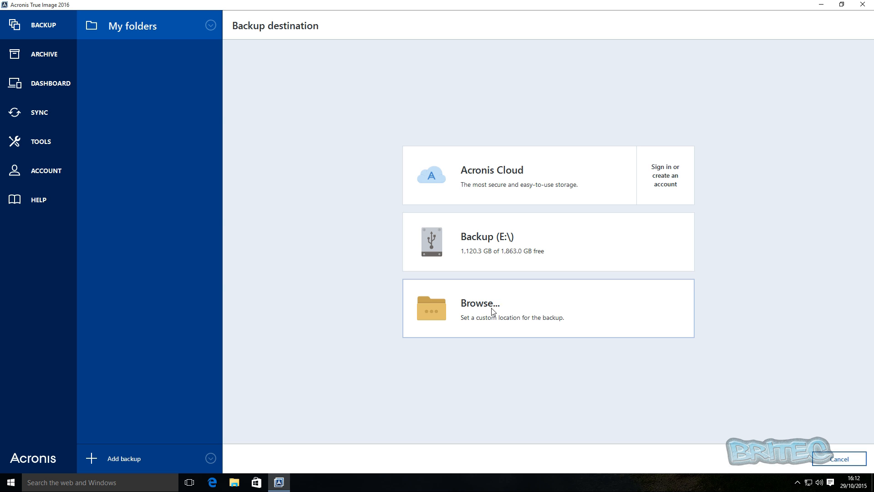
- Browse for a custom location and select Local Disk (E:) under This PC, giving path E:\
click(488, 310)
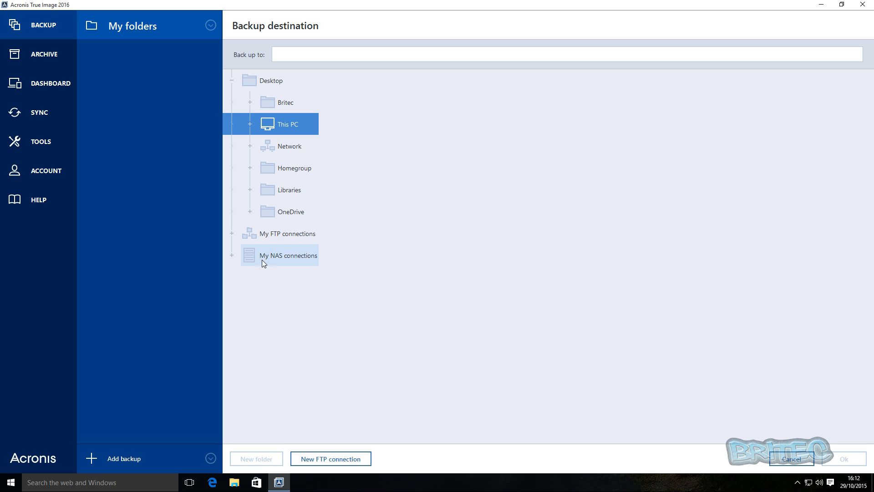
mouse_move(283, 240)
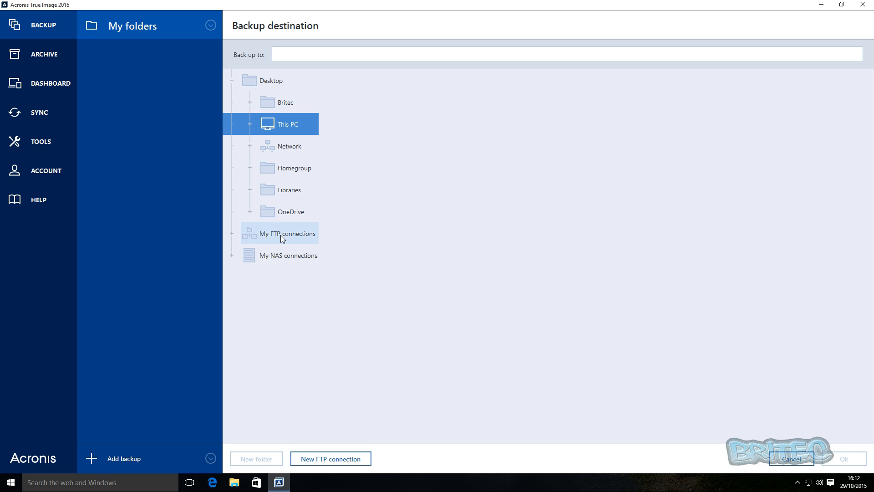
mouse_move(304, 178)
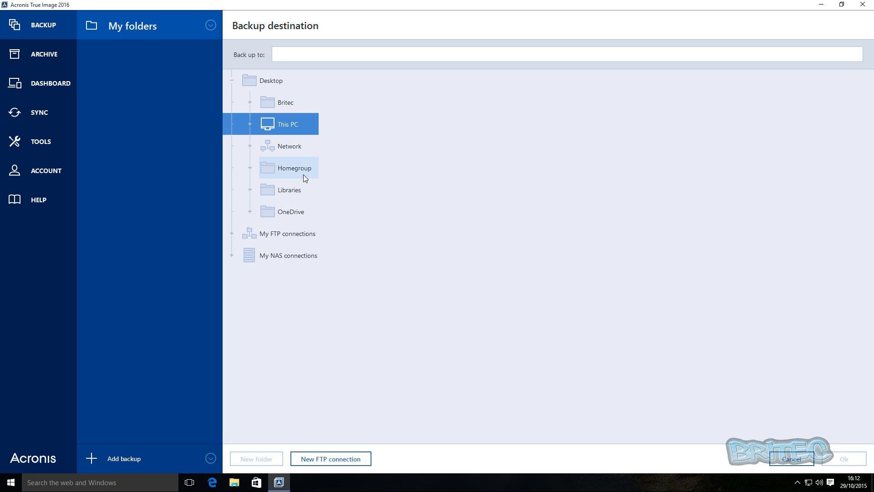
click(293, 145)
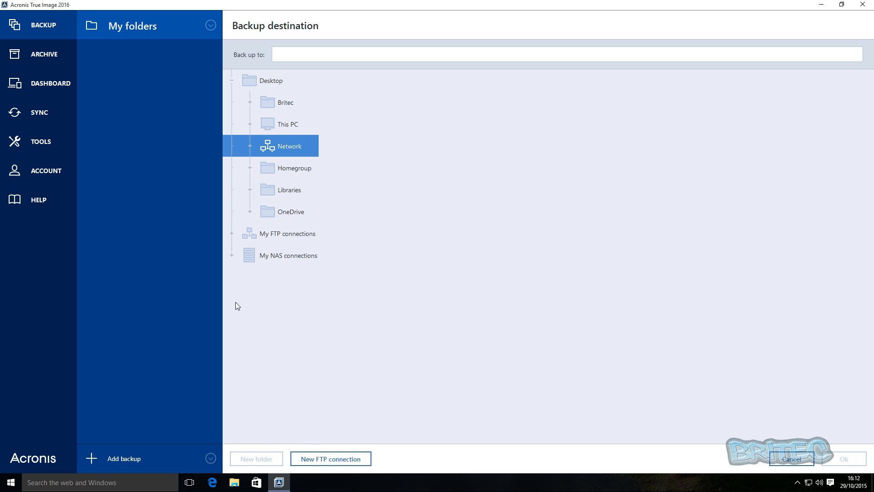
mouse_move(273, 423)
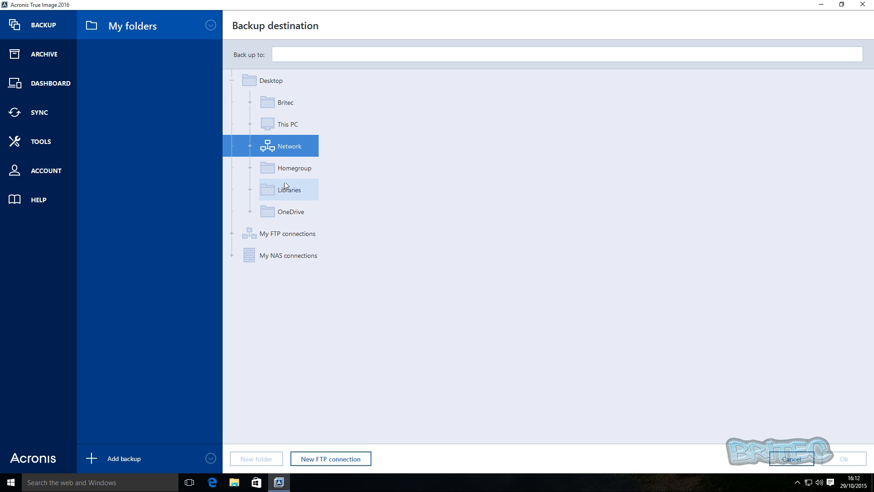
click(292, 124)
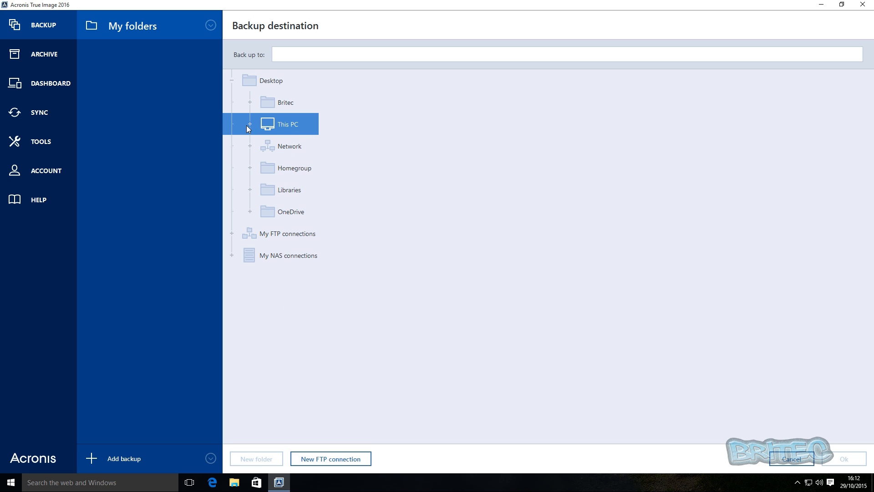
click(250, 124)
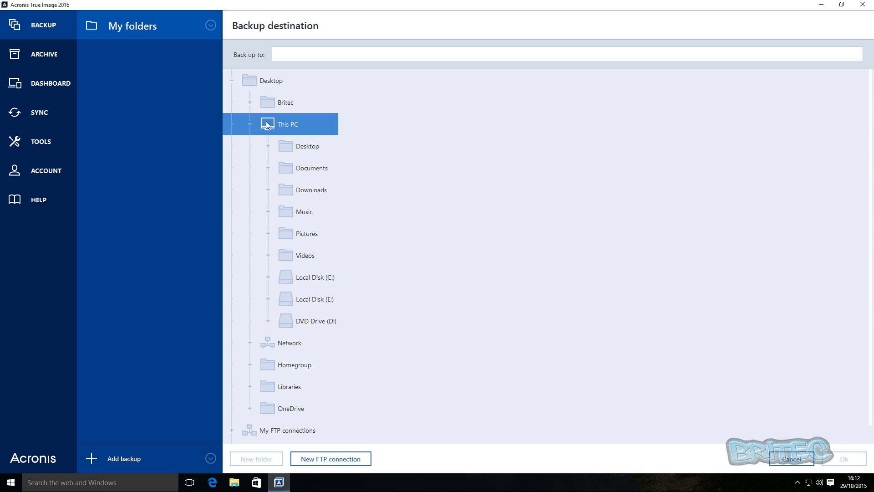
mouse_move(322, 308)
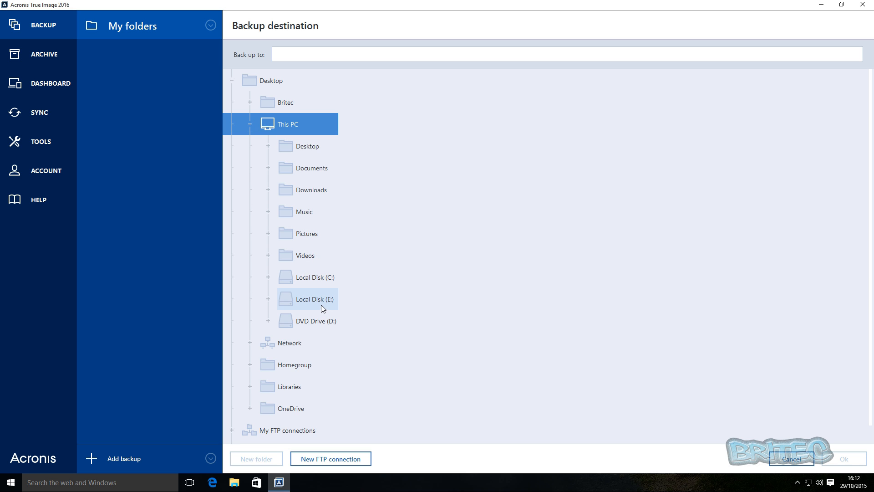
click(315, 298)
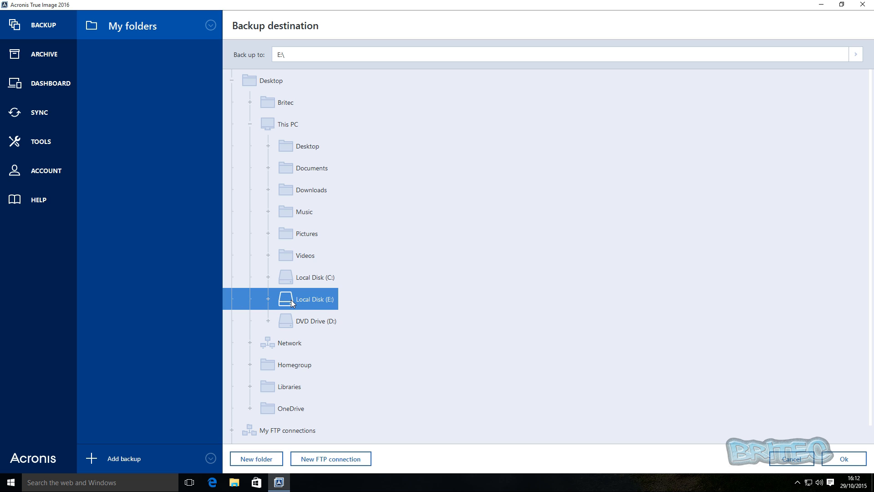
mouse_move(271, 300)
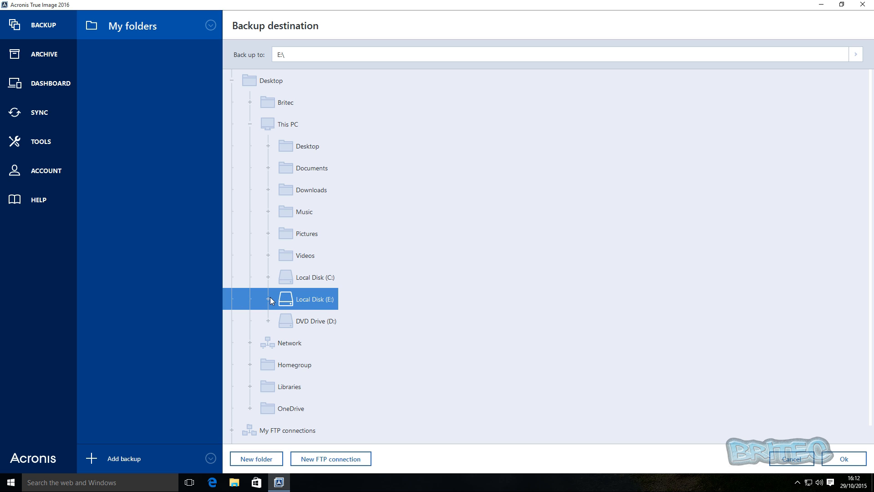
mouse_move(293, 300)
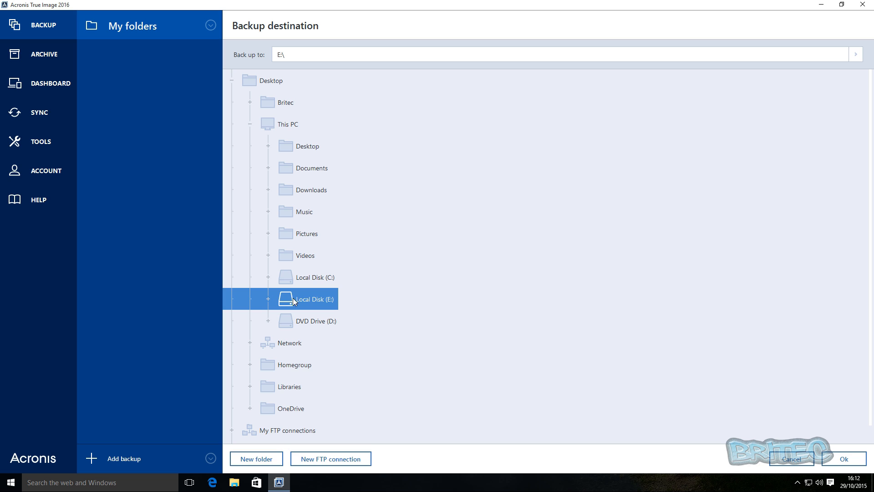
mouse_move(256, 462)
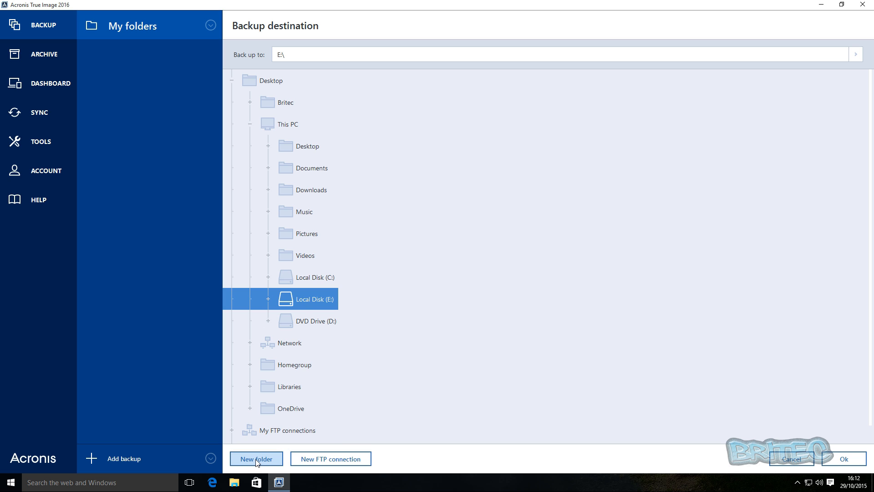
mouse_move(255, 463)
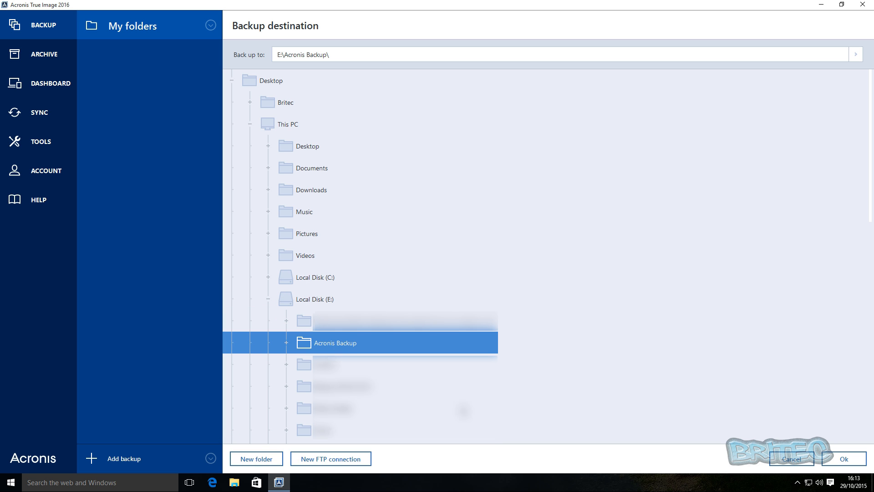
- Confirm E:\Acronis Backup\ as the destination for the 1.0 GB folder backup
click(845, 458)
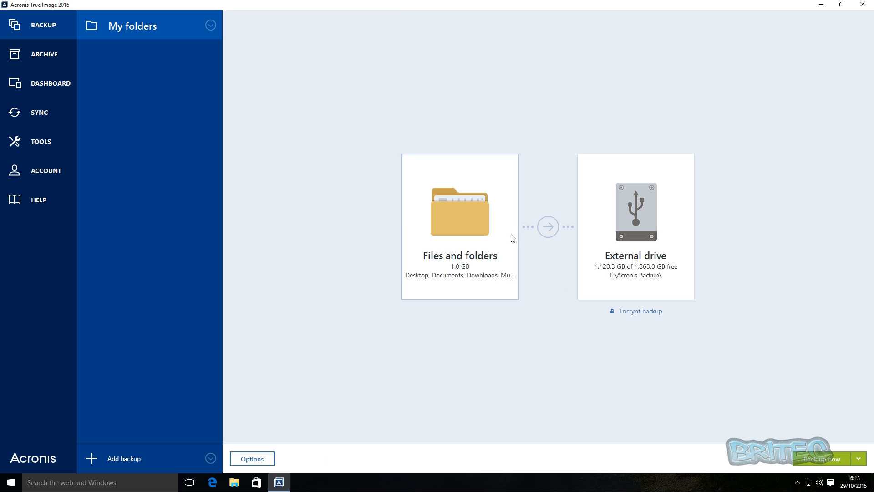
mouse_move(648, 282)
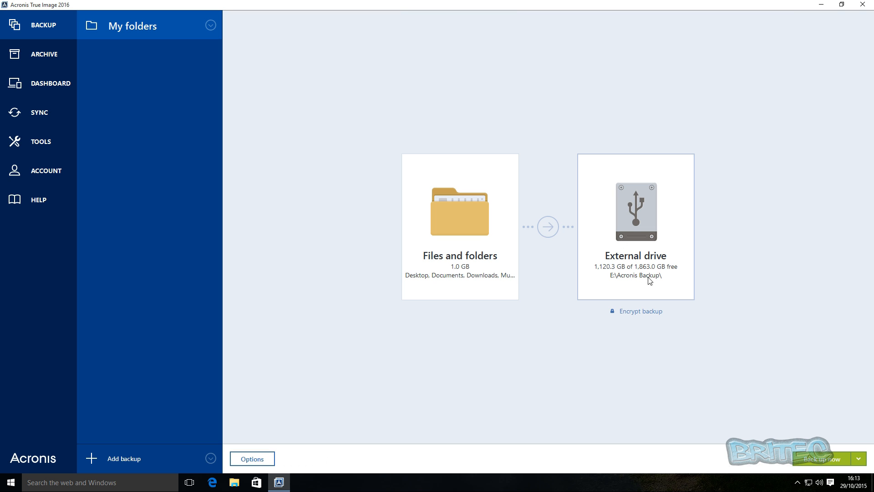
mouse_move(591, 270)
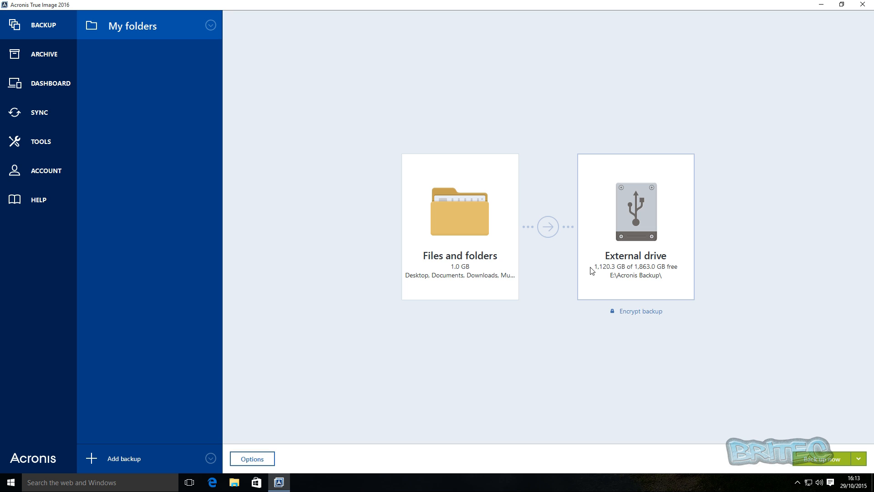
mouse_move(604, 224)
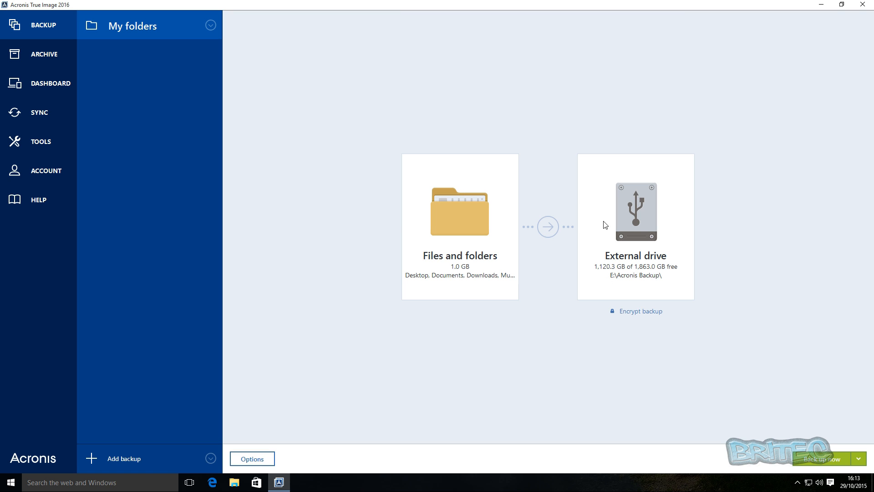
mouse_move(632, 319)
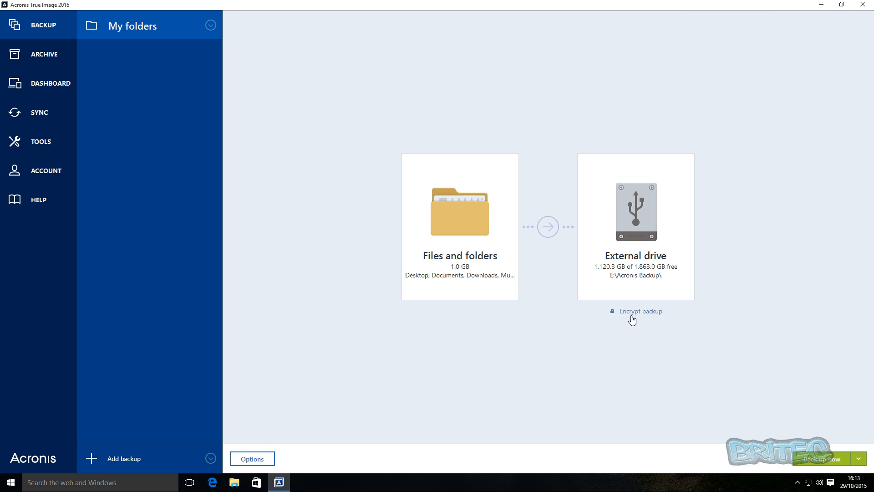
mouse_move(649, 316)
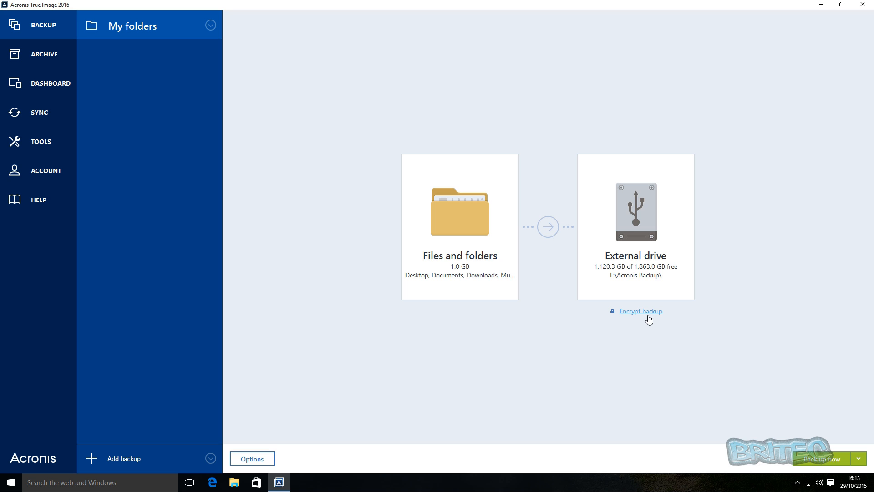
mouse_move(248, 472)
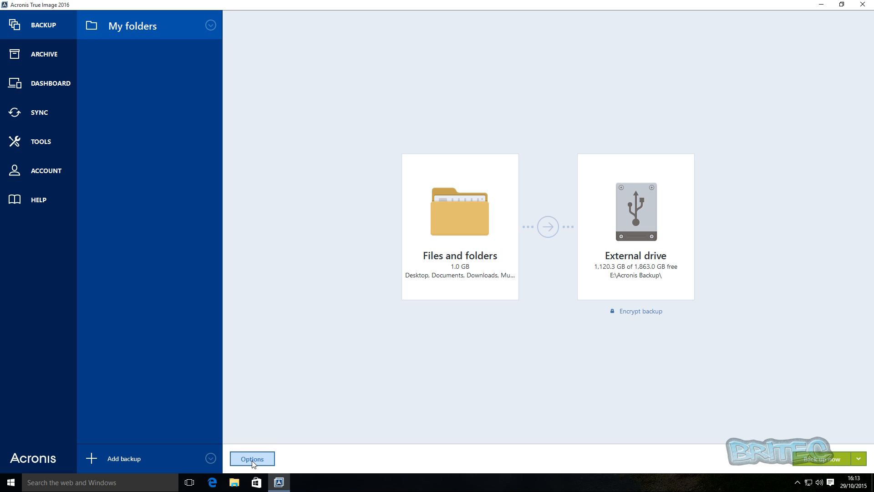
- Try the Monthly and Upon event schedules, including shutdown trigger and once-a-day limit
click(252, 458)
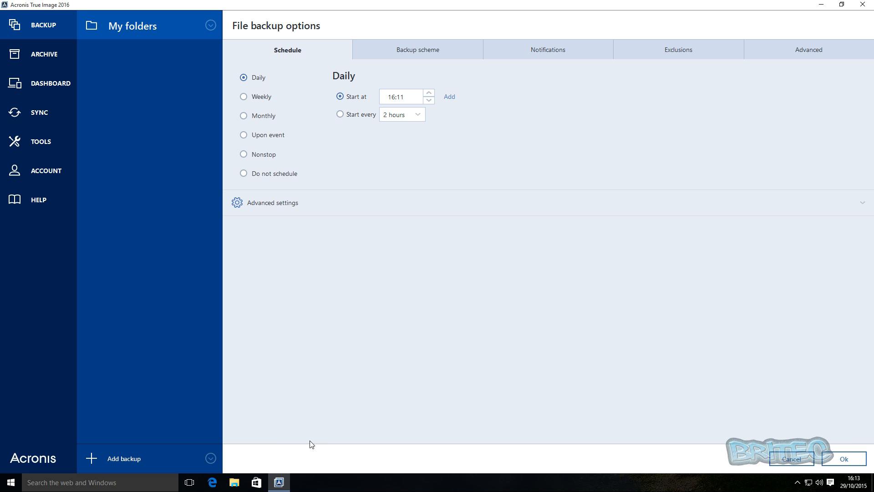
mouse_move(431, 181)
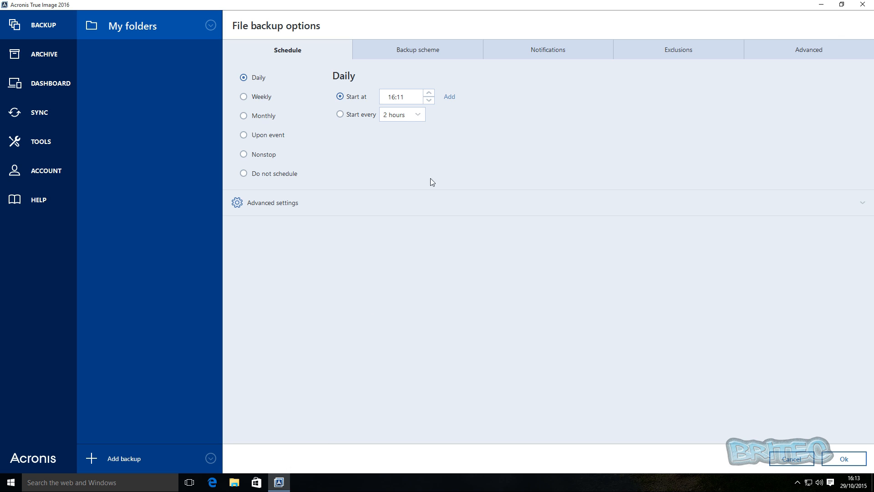
mouse_move(368, 85)
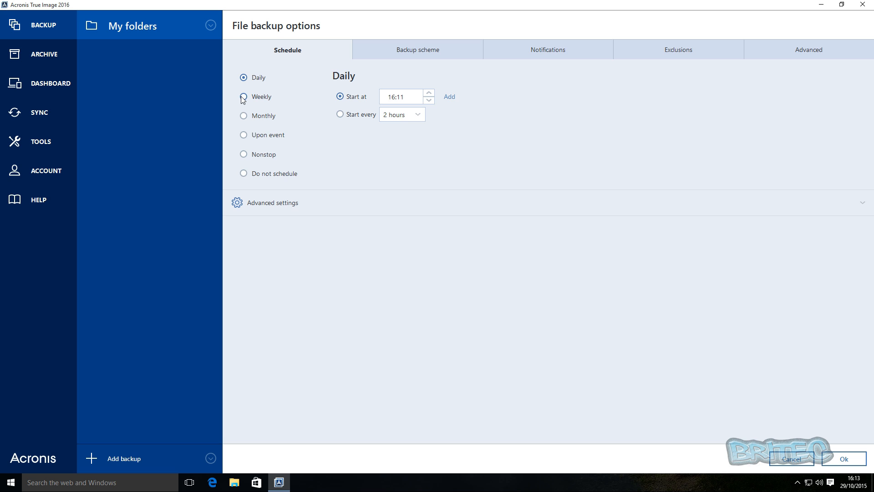
click(243, 115)
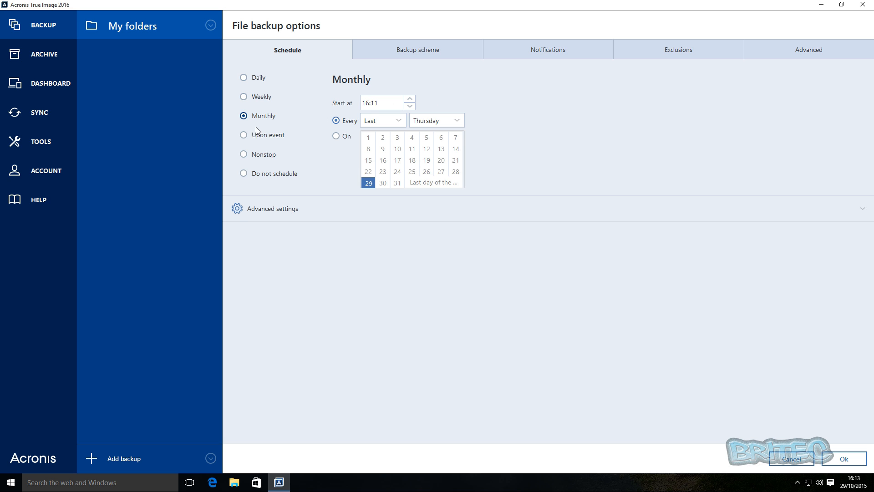
click(243, 135)
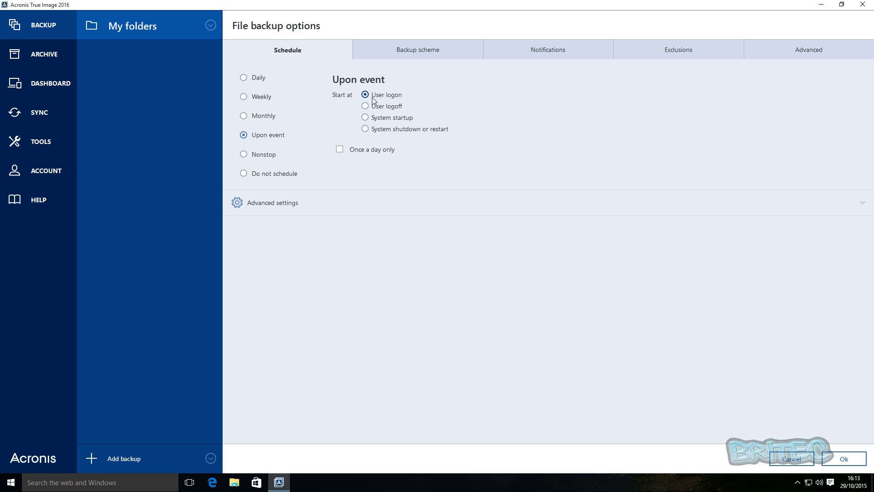
mouse_move(370, 125)
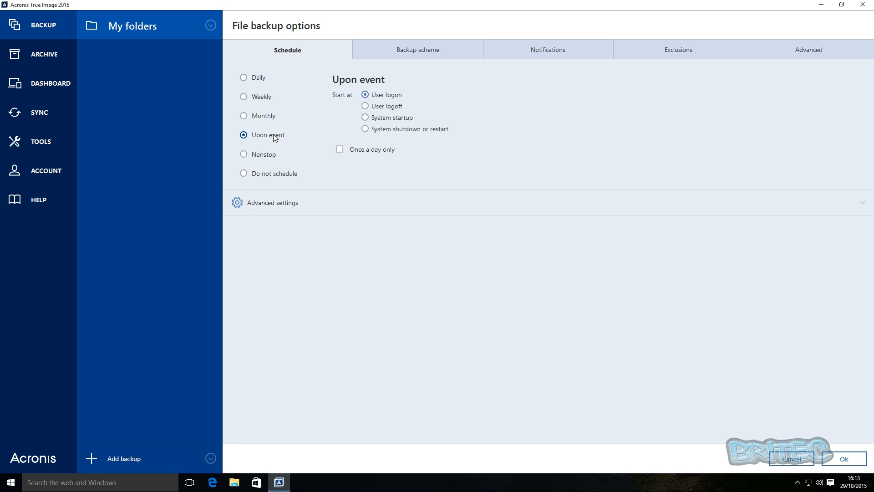
mouse_move(368, 122)
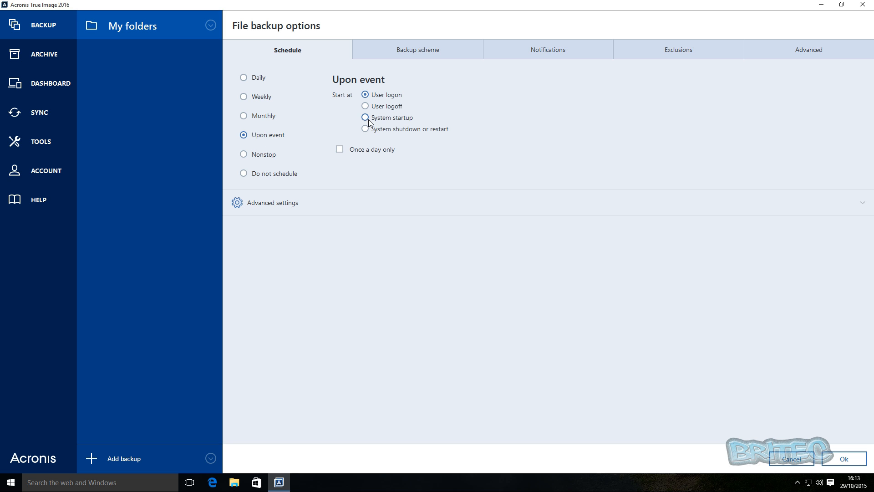
click(364, 130)
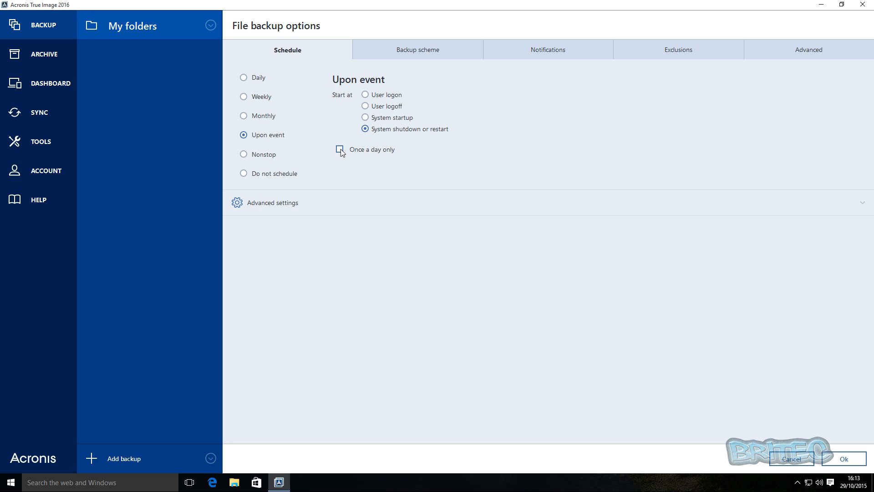
click(340, 149)
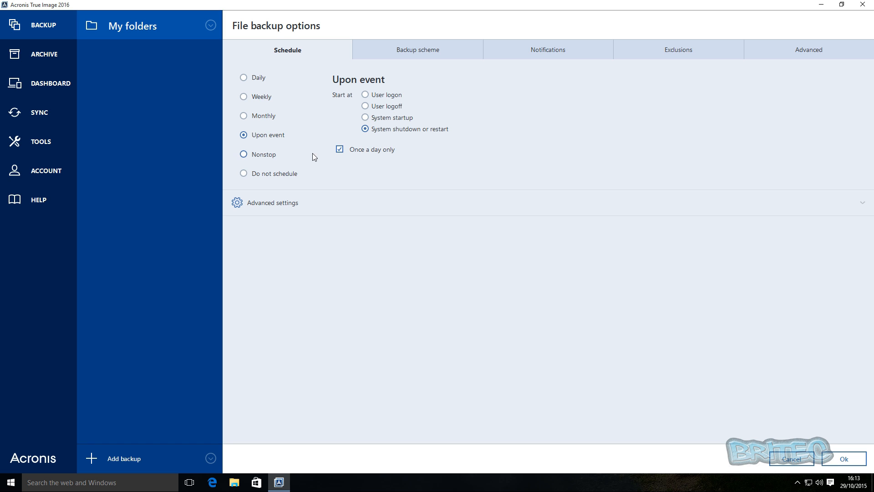
click(338, 150)
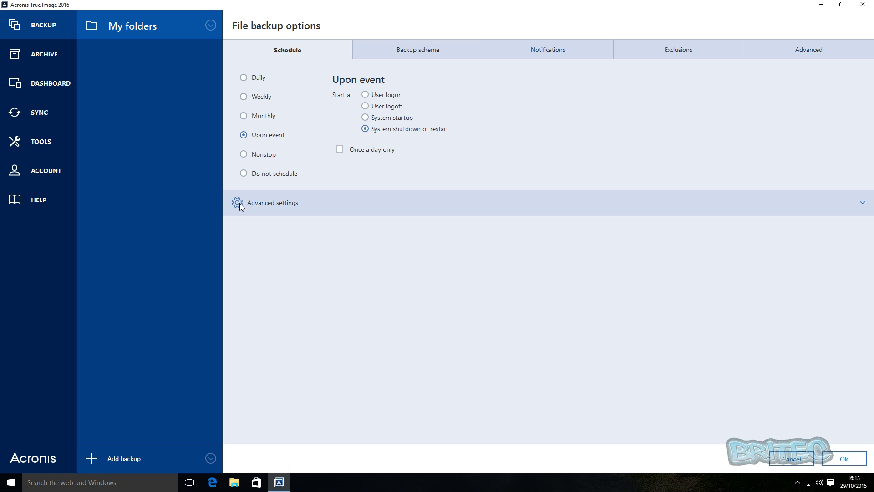
click(339, 149)
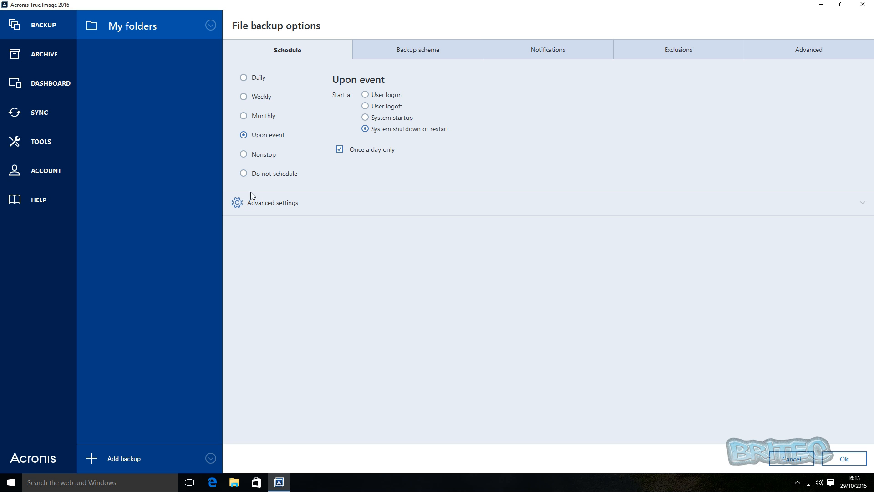
click(273, 202)
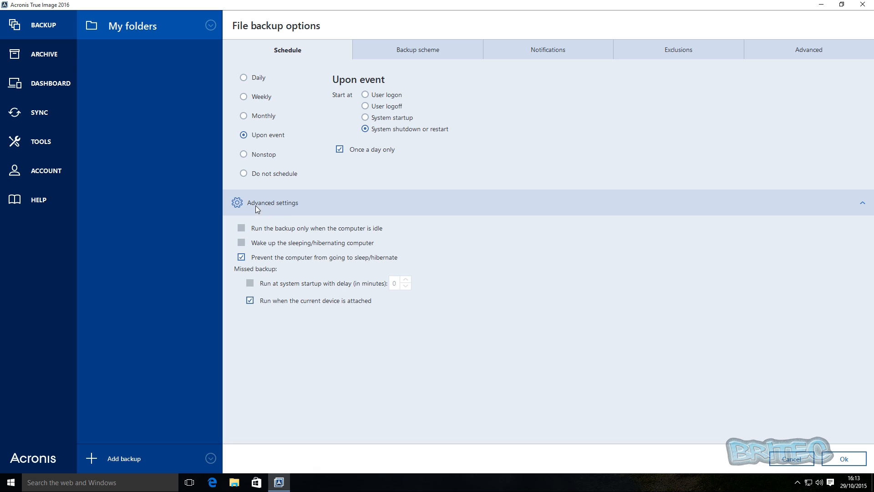
mouse_move(301, 218)
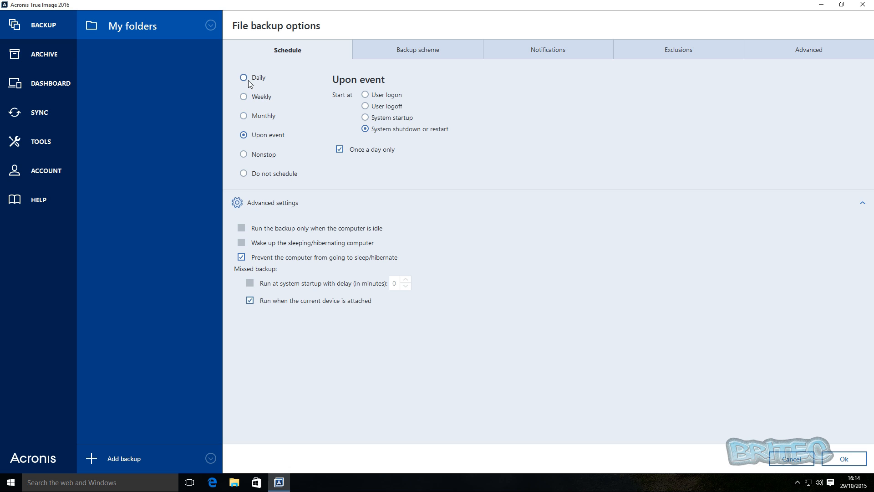
- Return to Daily at 16:11 with idle-only, wake-up and run-missed-at-startup enabled
click(243, 77)
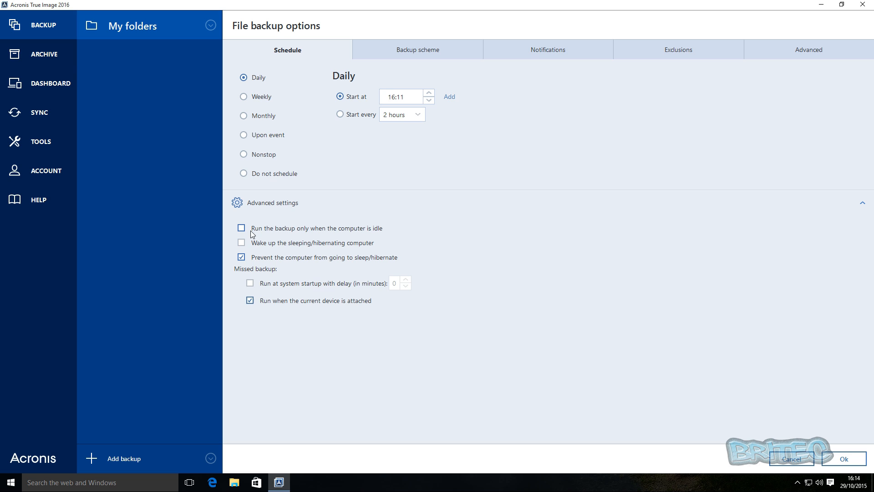
click(240, 228)
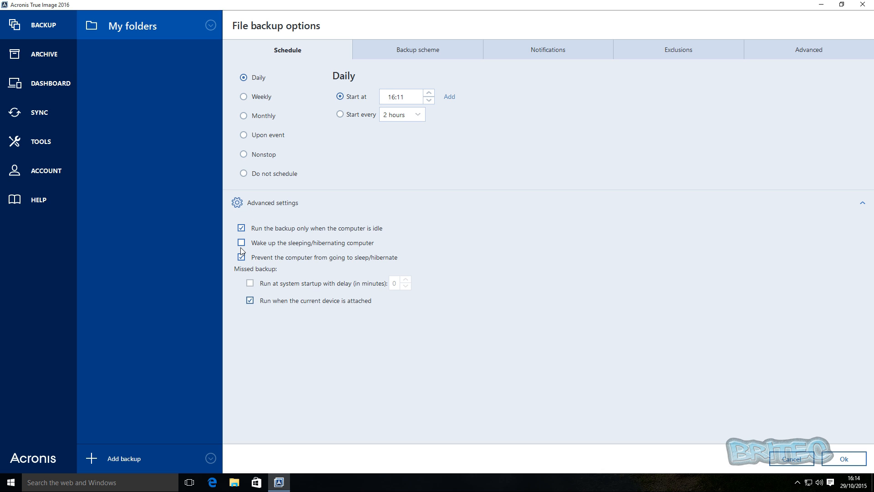
click(242, 242)
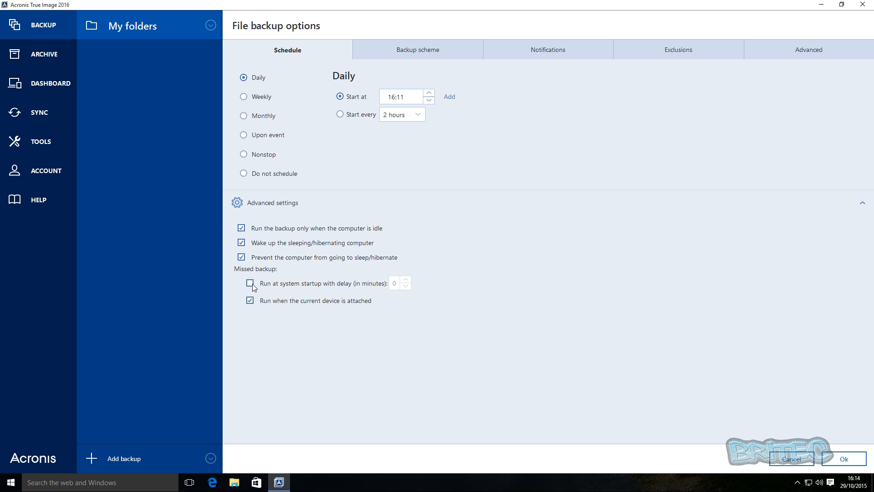
click(249, 284)
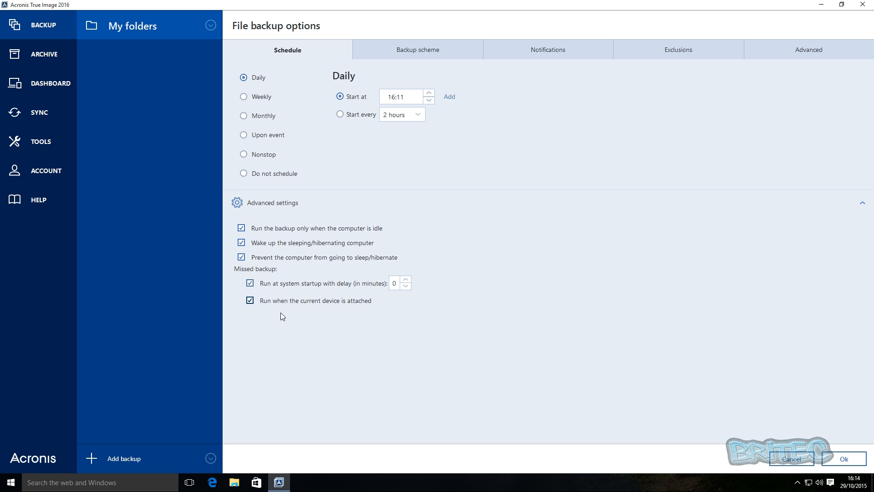
mouse_move(354, 303)
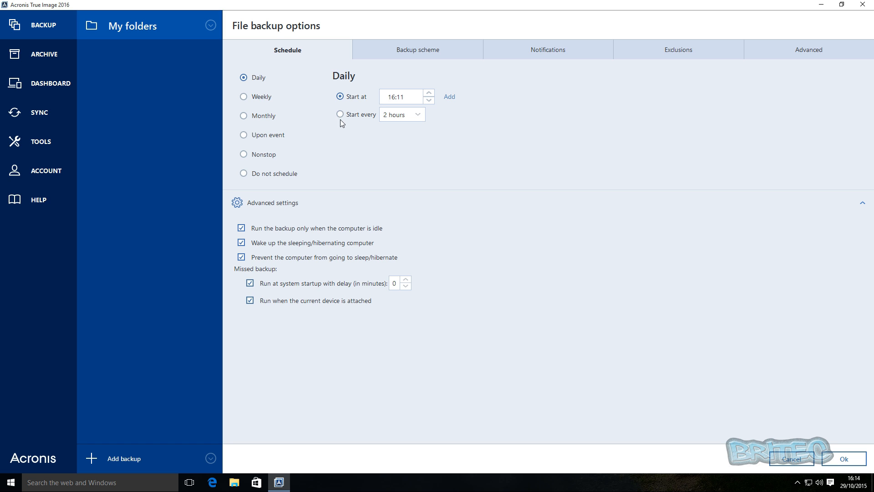
- Show the Backup scheme settings, keeping the Incremental scheme with a full version every 6 incrementals
click(417, 49)
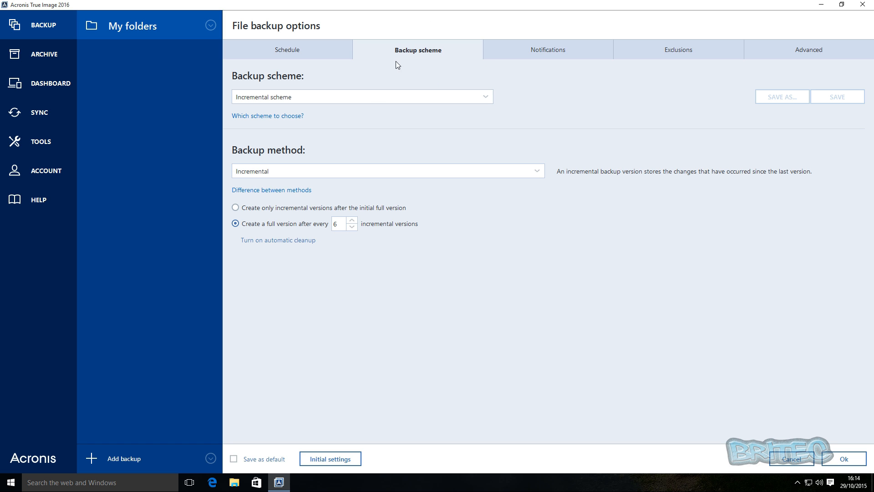
mouse_move(471, 101)
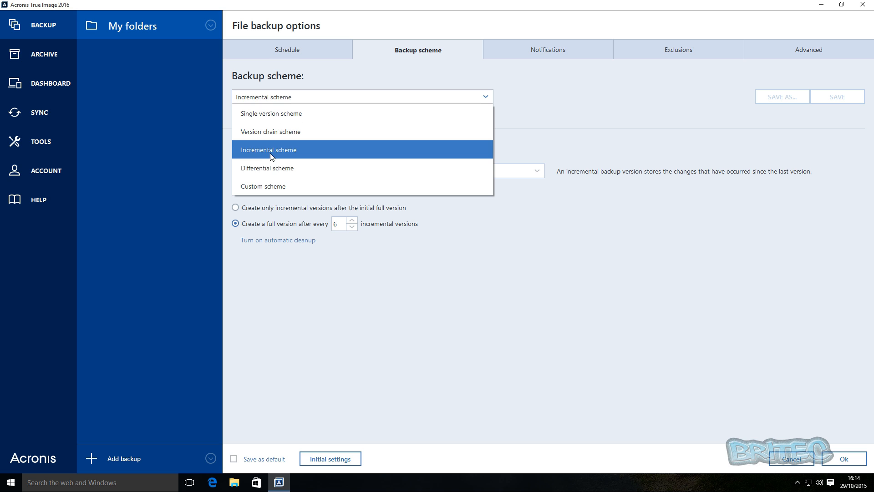
mouse_move(268, 192)
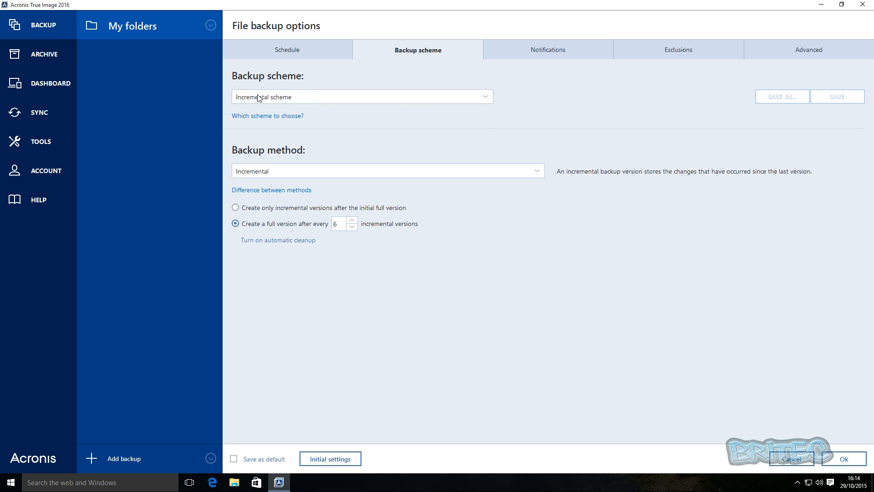
mouse_move(266, 121)
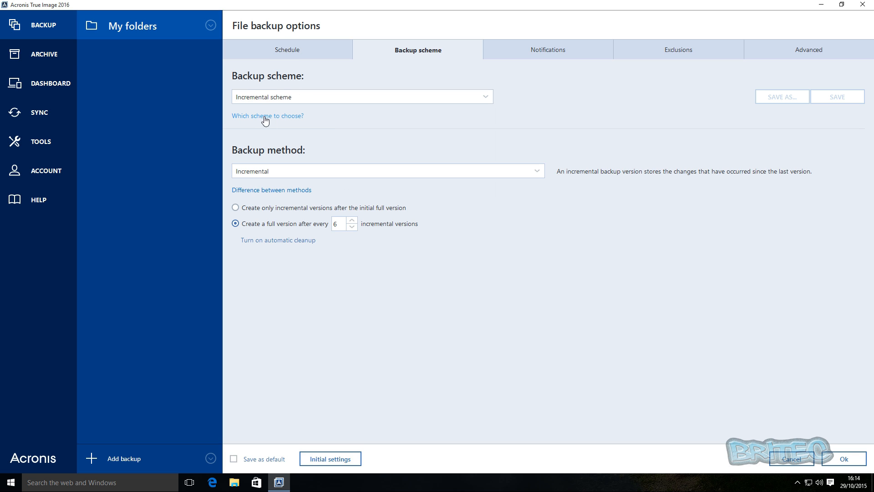
mouse_move(259, 118)
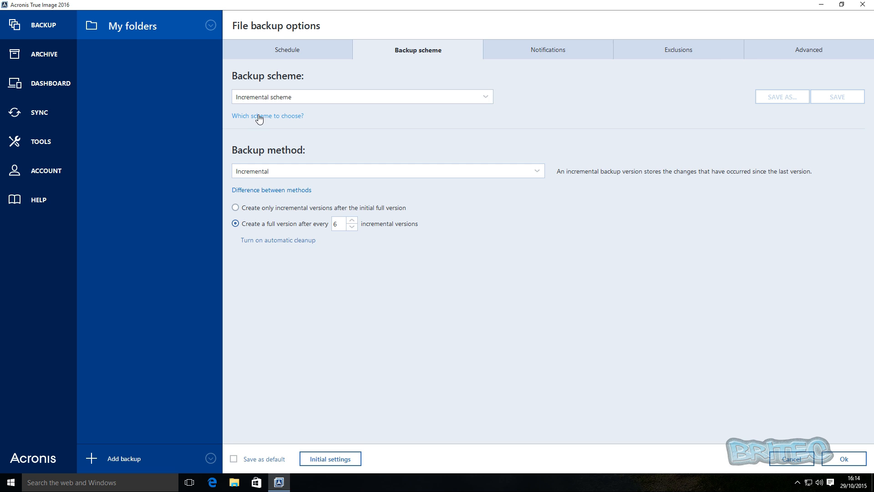
- View the 'Which scheme to choose?' help topic listing the five backup schemes
click(268, 115)
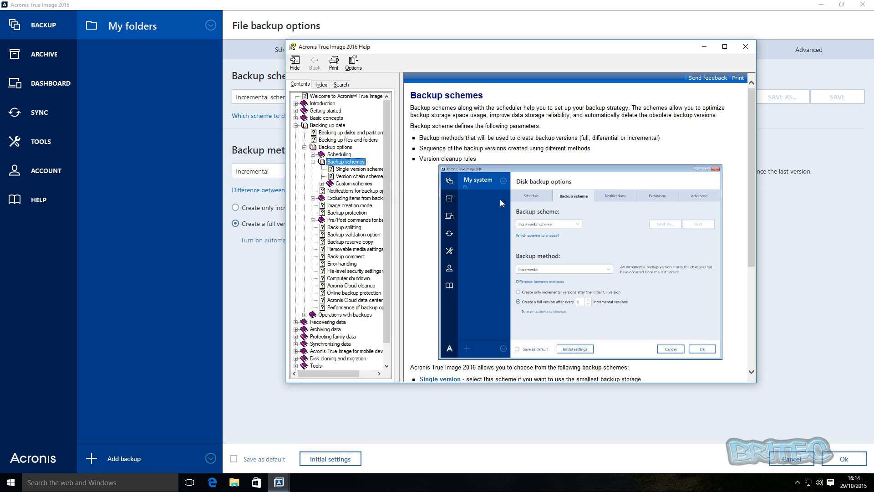
mouse_move(527, 206)
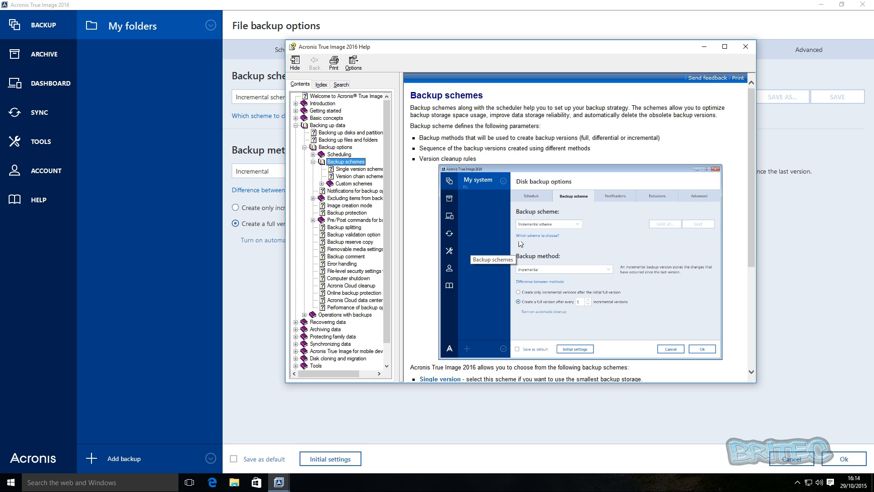
scroll(down, 3)
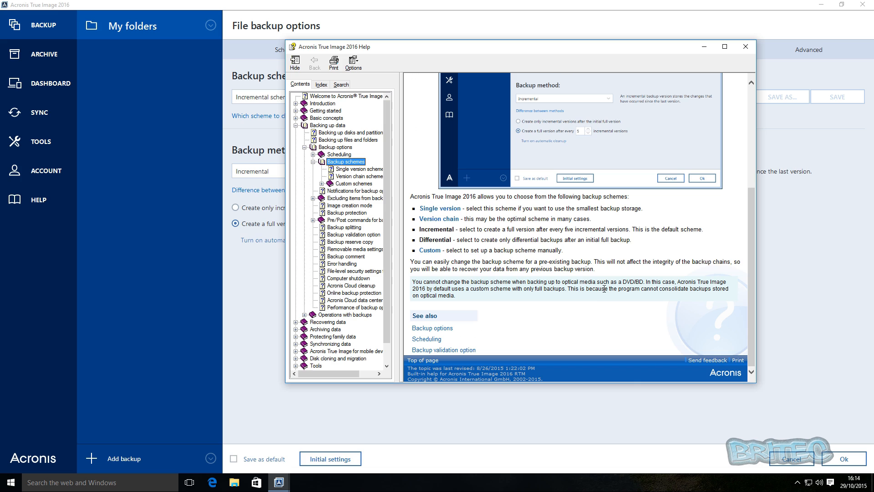
mouse_move(437, 237)
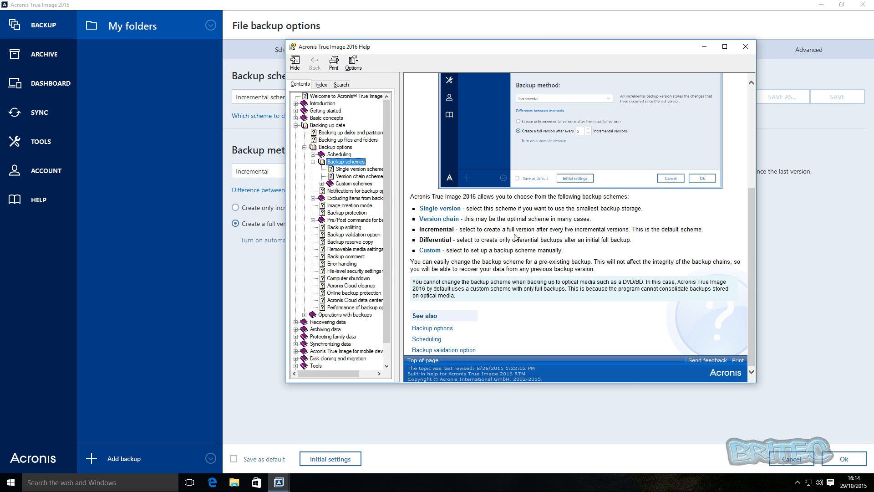
mouse_move(585, 233)
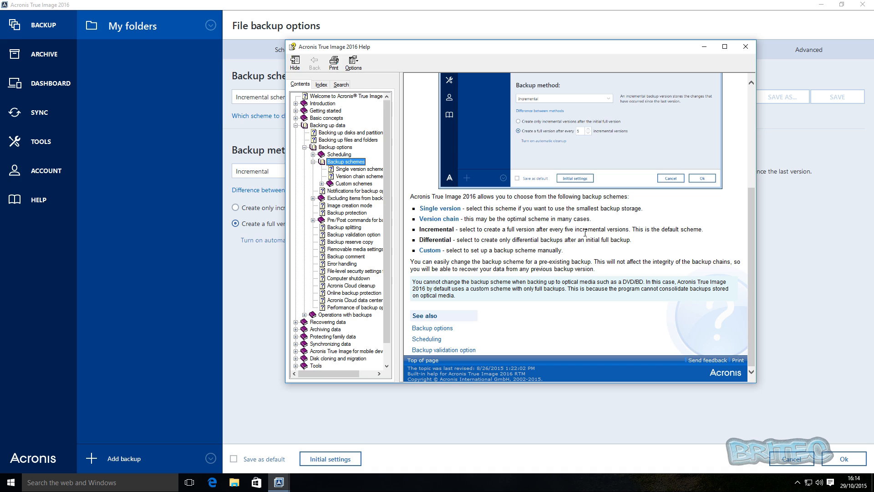
mouse_move(655, 233)
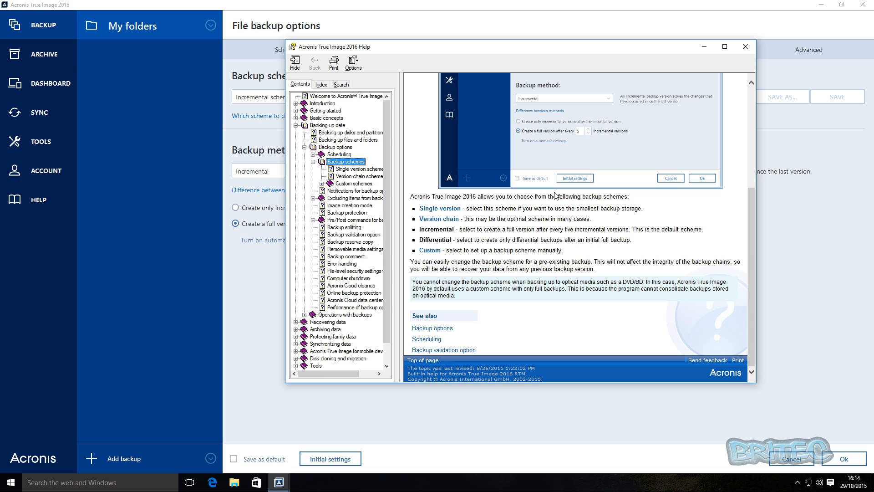
mouse_move(518, 248)
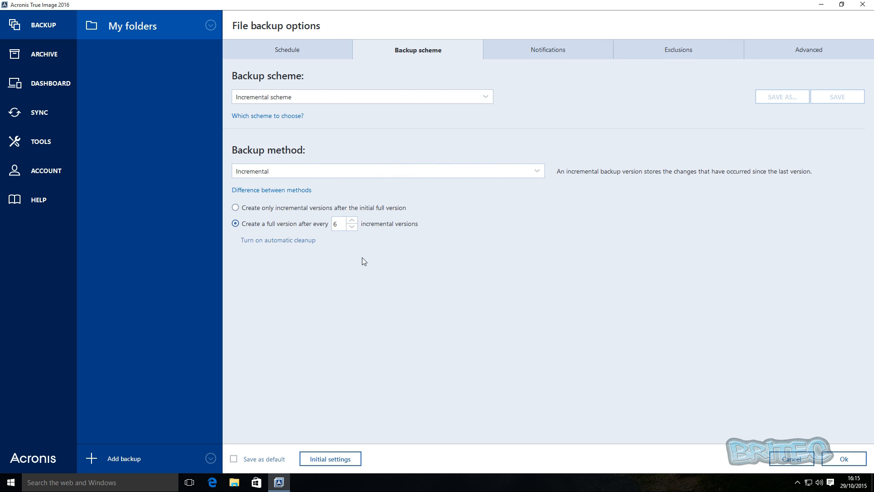
mouse_move(248, 231)
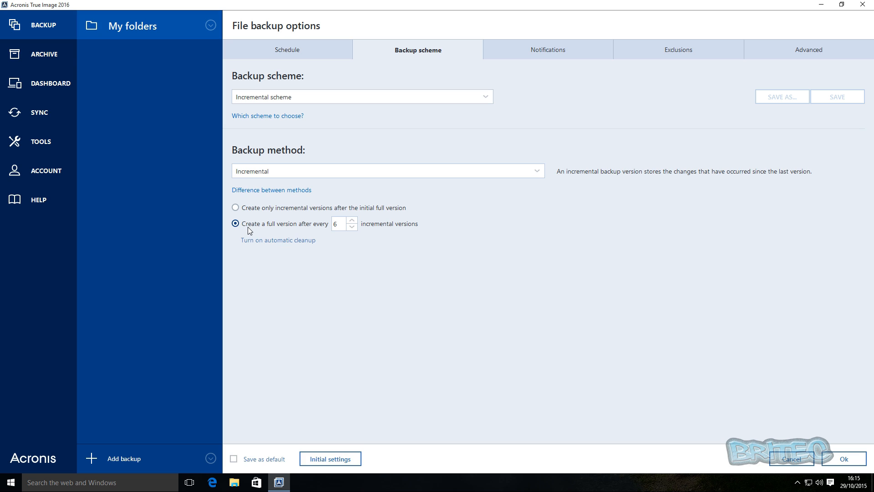
mouse_move(289, 230)
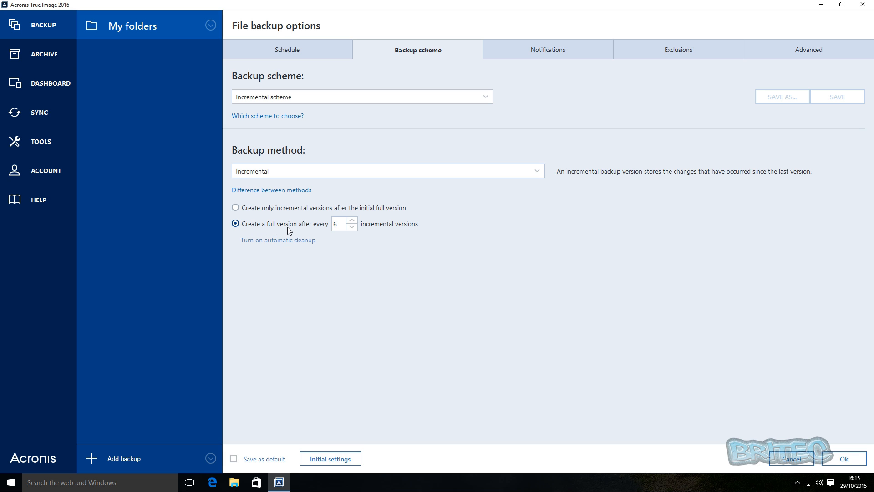
mouse_move(392, 233)
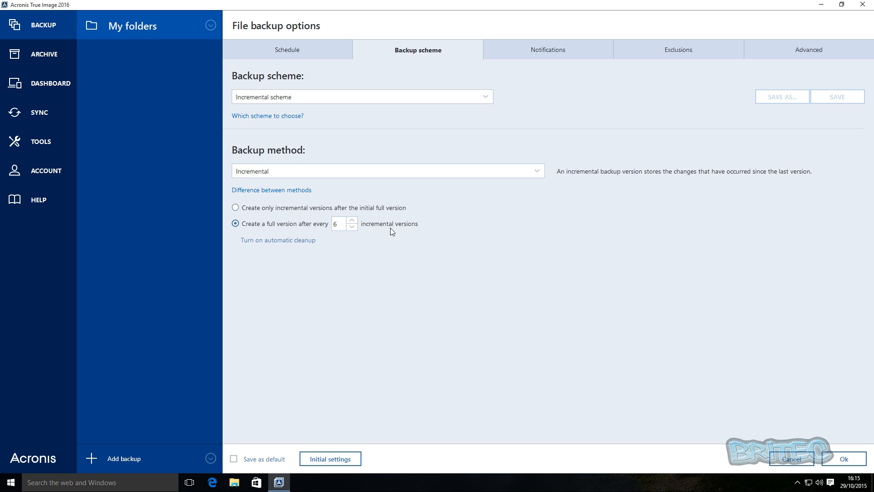
mouse_move(606, 241)
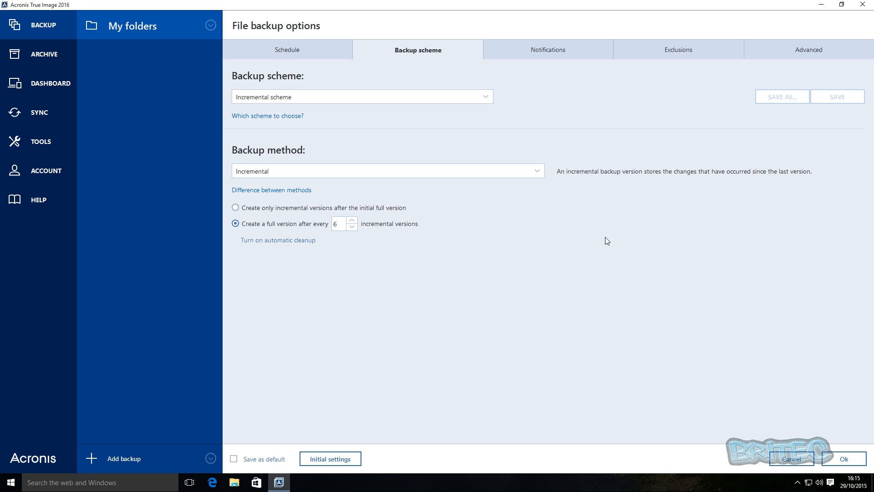
- Show the Notifications settings for the file backup, with no options enabled
click(548, 50)
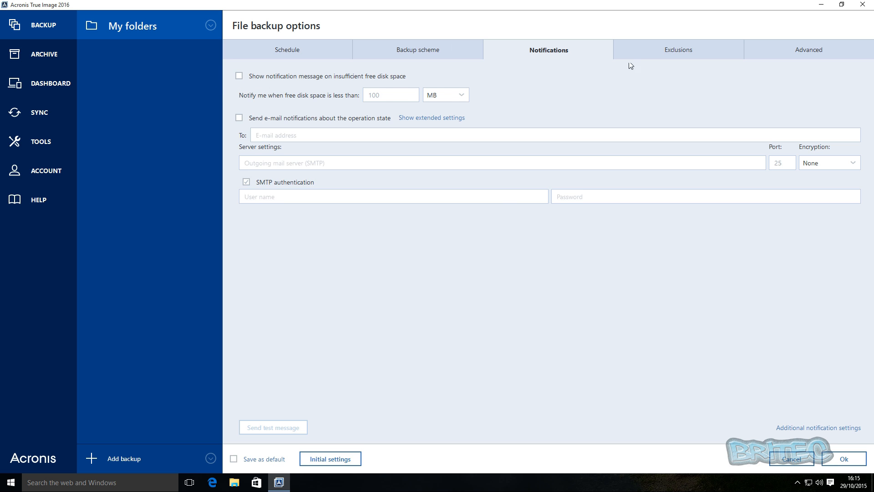
- Show the Exclusions settings and scroll through the default excluded system files and folders
click(678, 49)
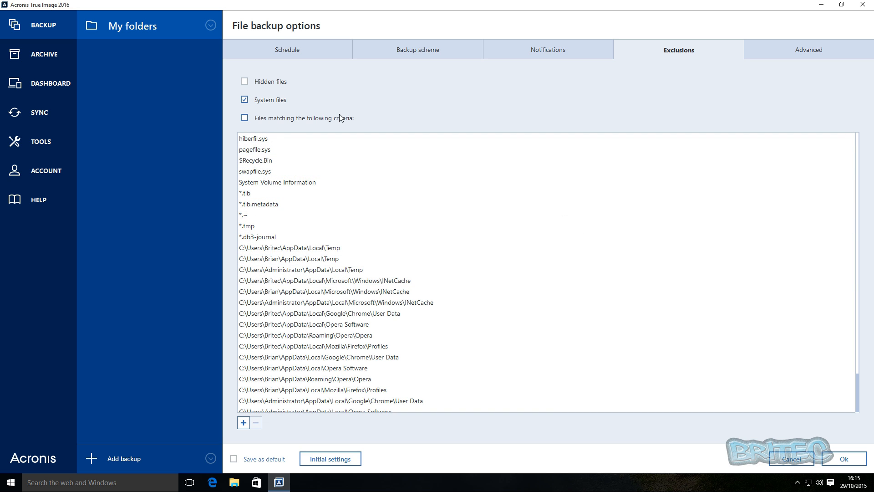
click(311, 346)
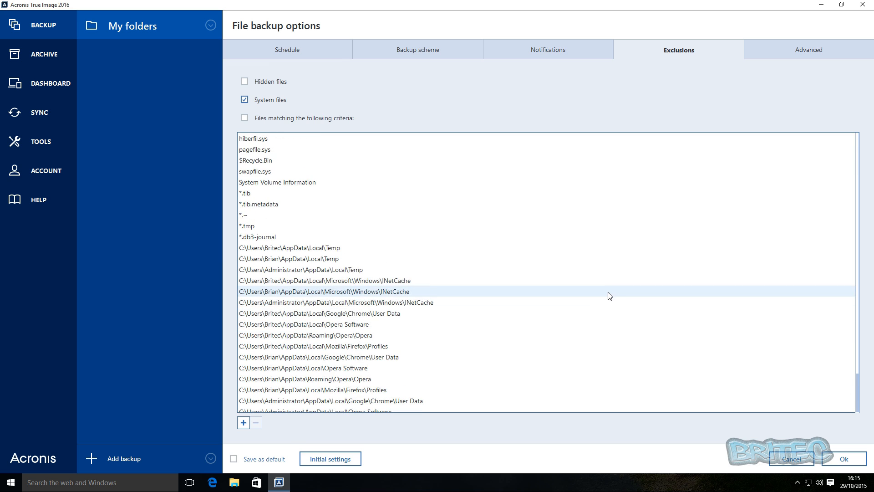
scroll(down, 3)
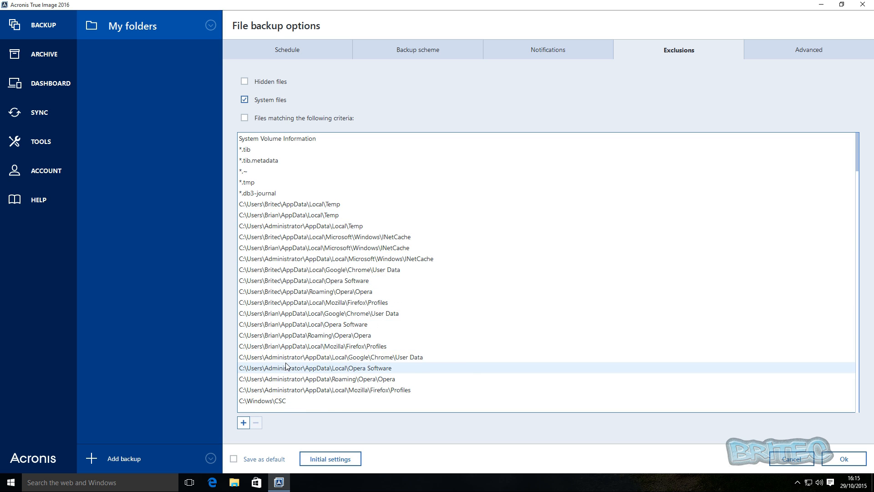
- In Advanced options under Validation, enable 'Validate backup when it is created'
click(808, 49)
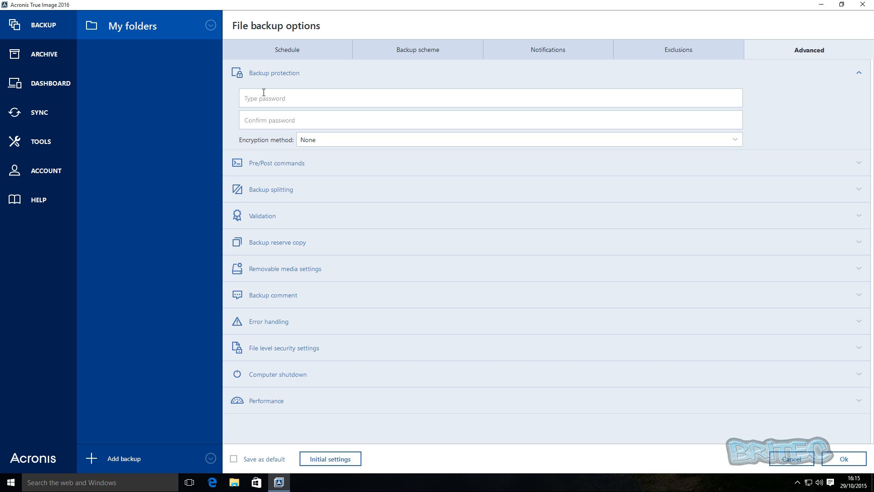
mouse_move(318, 236)
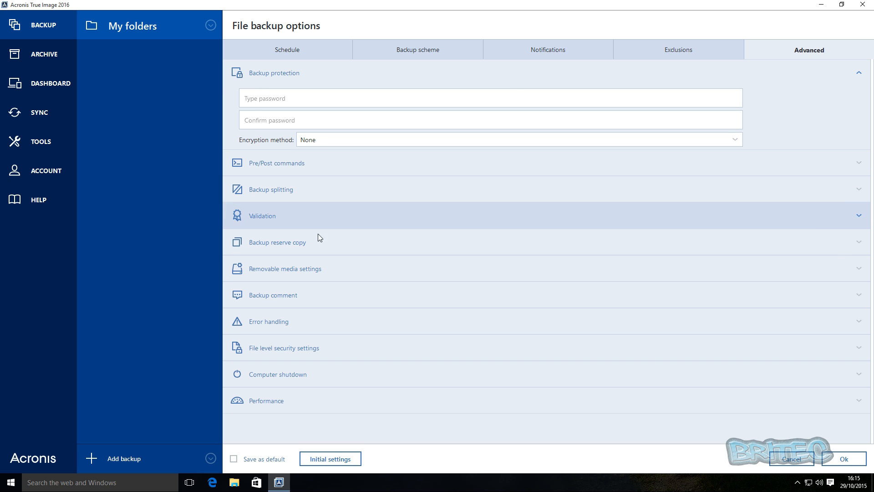
mouse_move(262, 222)
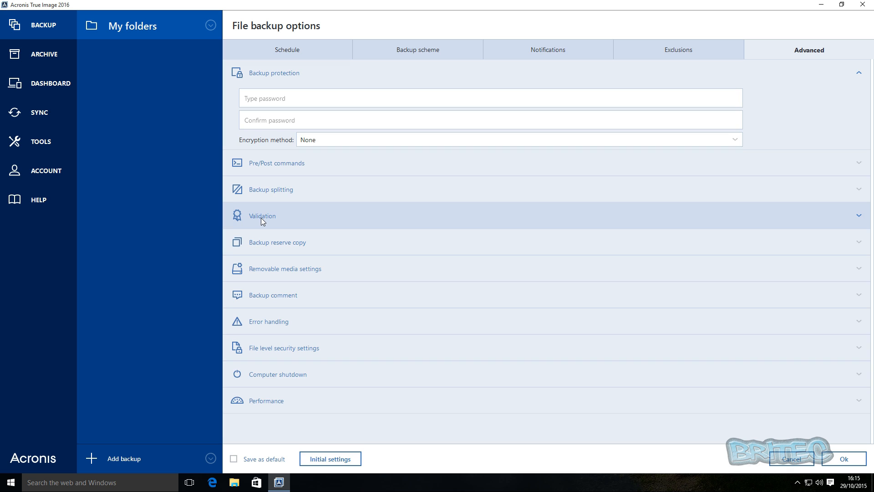
click(262, 216)
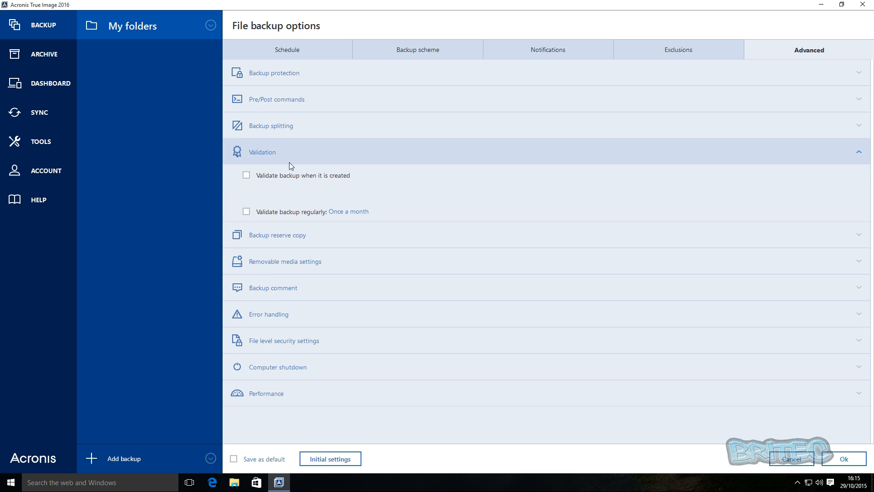
mouse_move(314, 189)
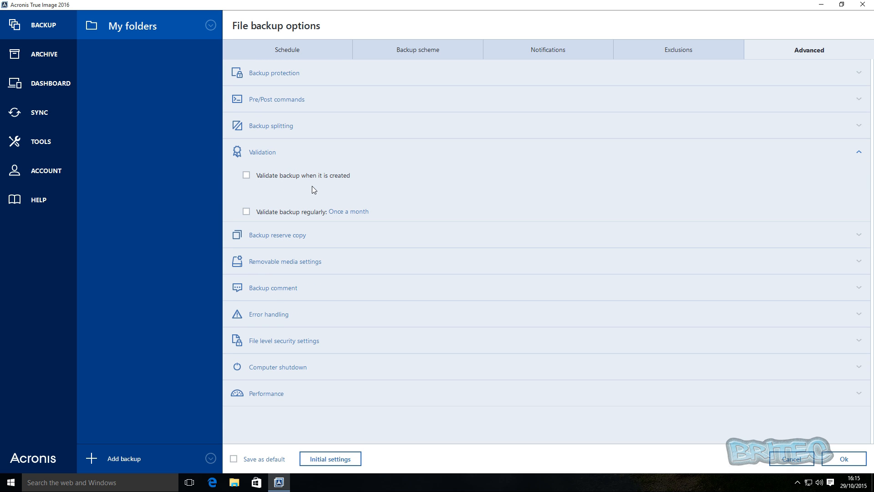
mouse_move(270, 193)
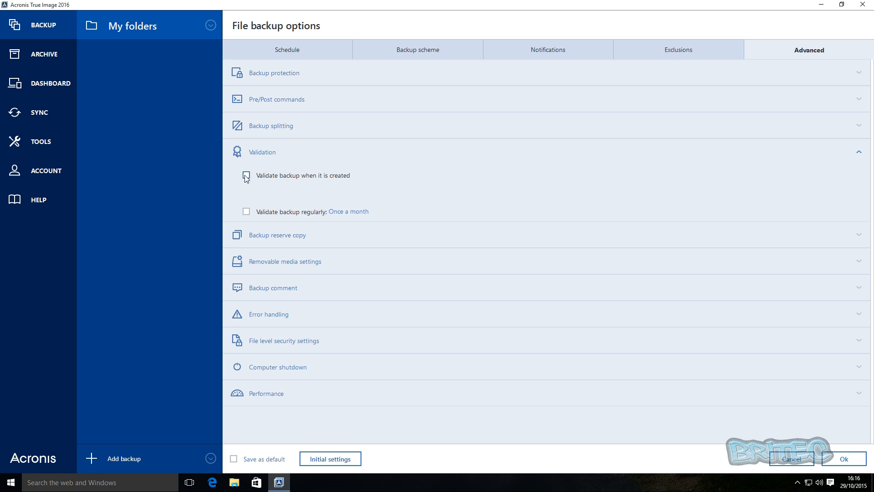
click(245, 175)
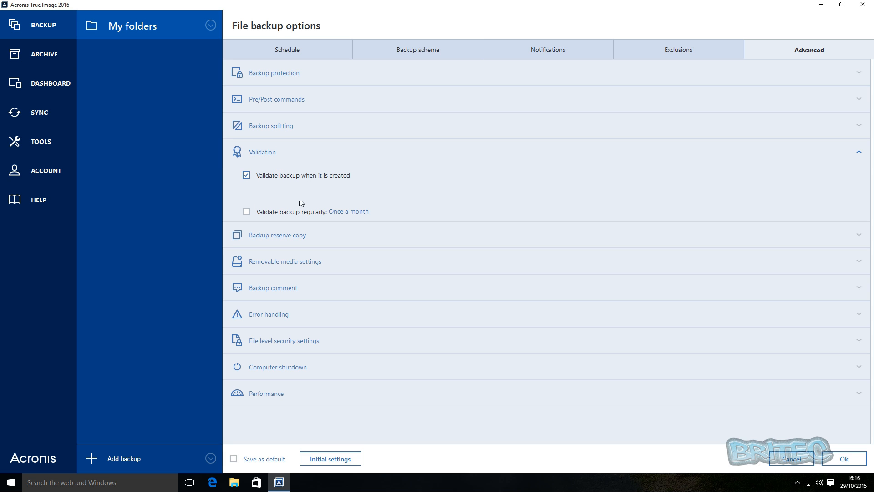
mouse_move(373, 204)
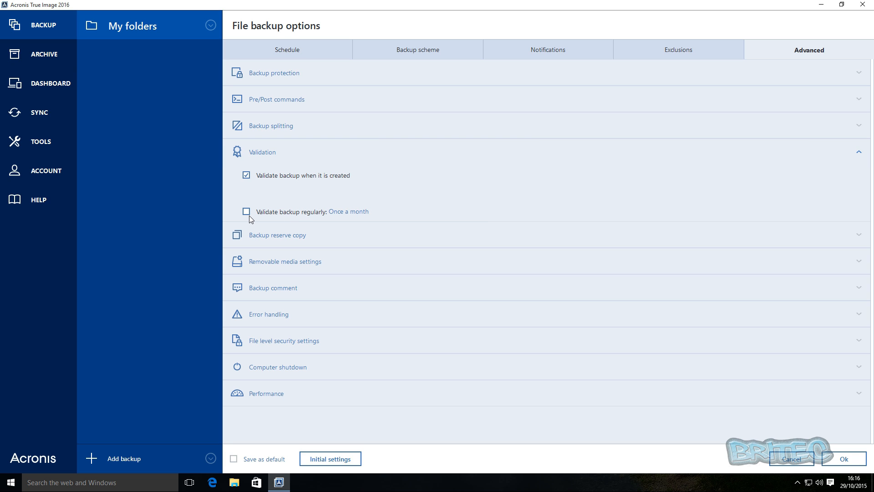
mouse_move(359, 217)
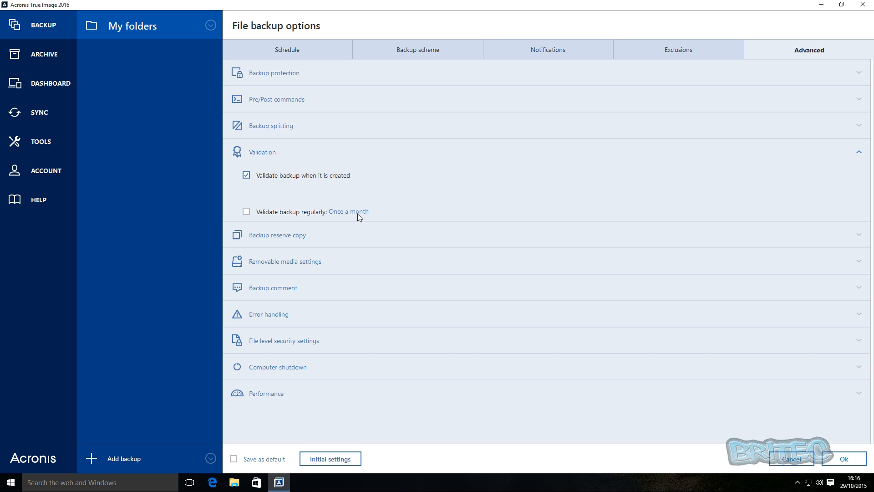
- View the regular validation schedule, dismiss it unchanged, and leave 'Validate backup regularly' off
click(347, 212)
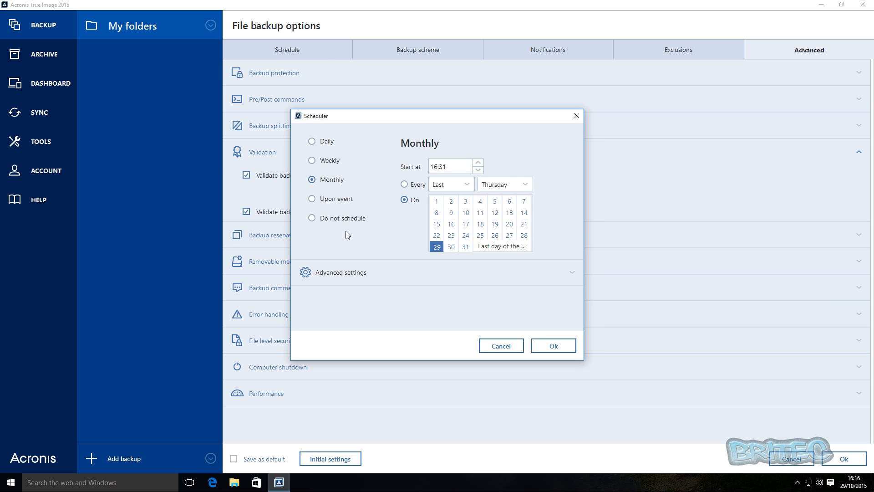
mouse_move(289, 250)
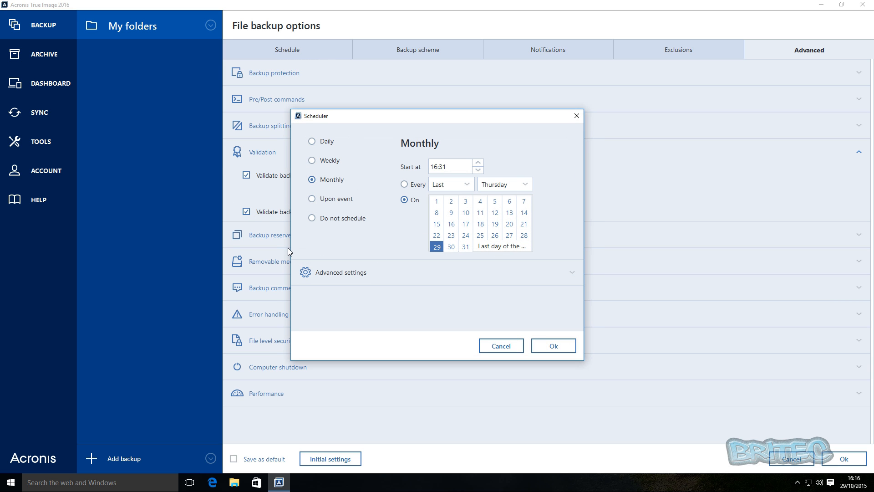
mouse_move(503, 278)
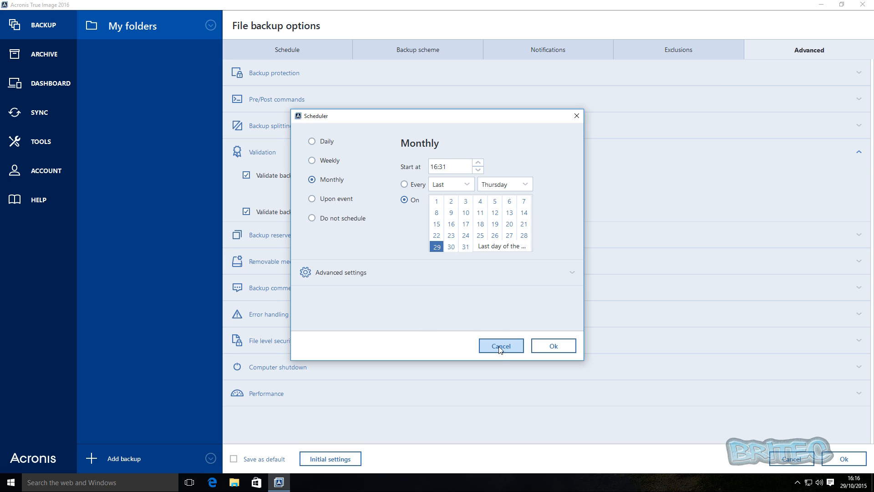
click(500, 346)
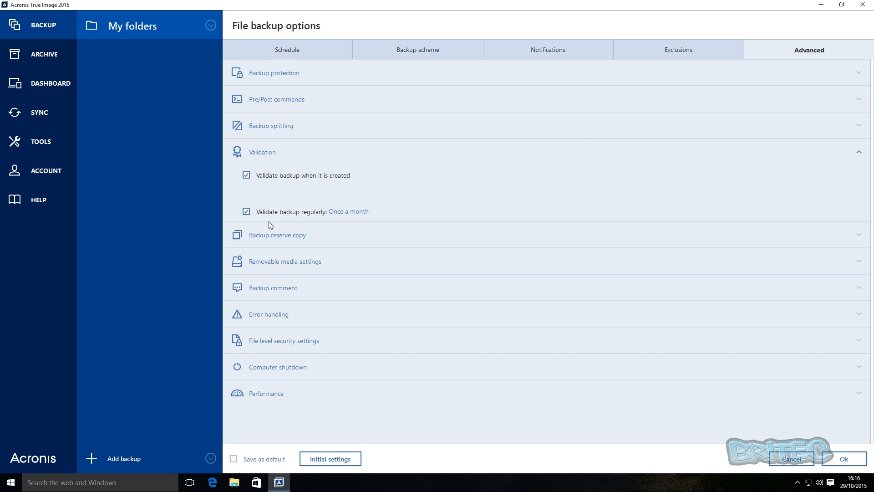
mouse_move(350, 216)
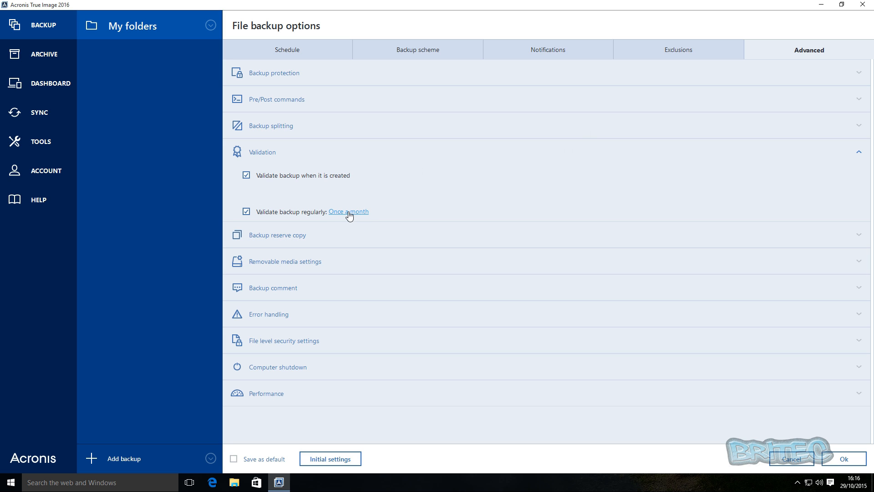
click(246, 212)
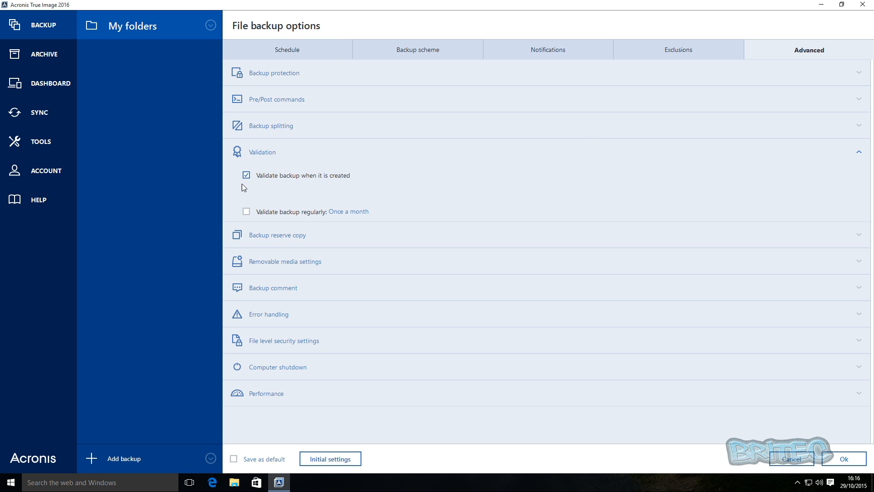
mouse_move(326, 285)
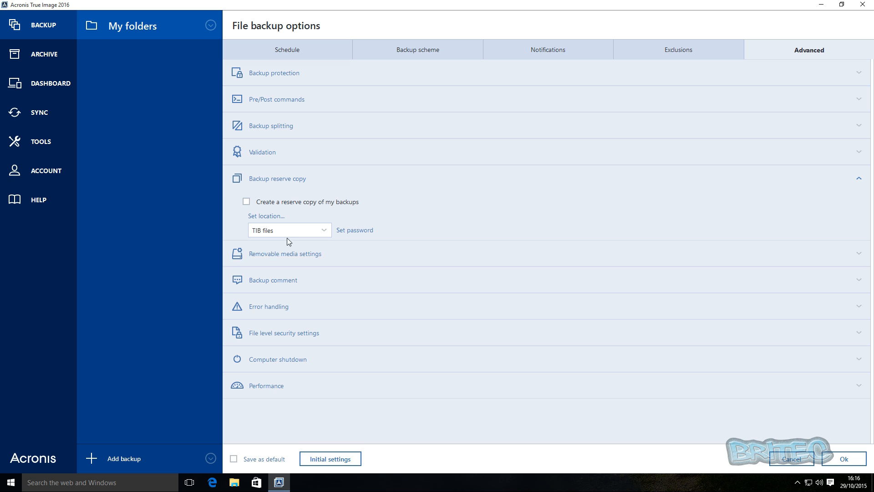
mouse_move(290, 261)
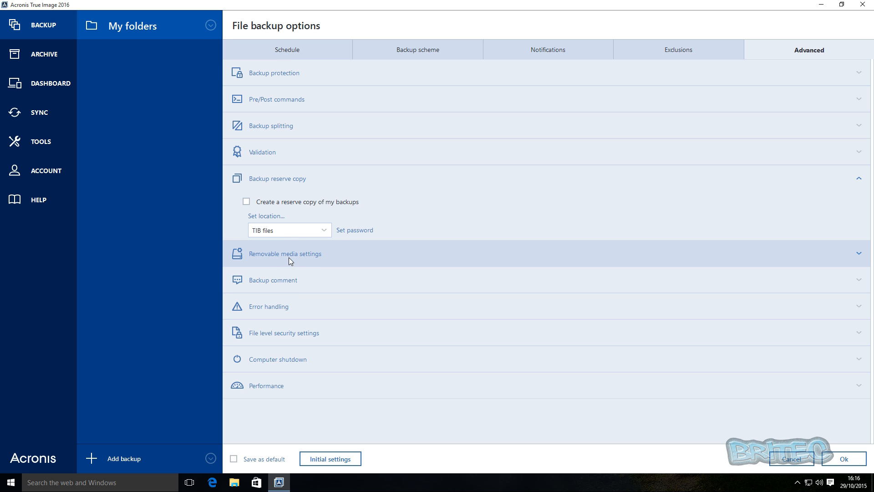
mouse_move(273, 396)
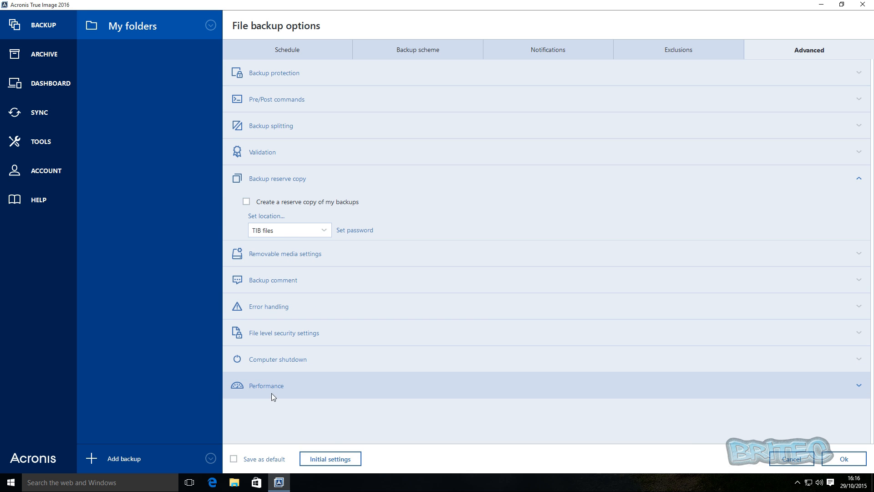
mouse_move(465, 418)
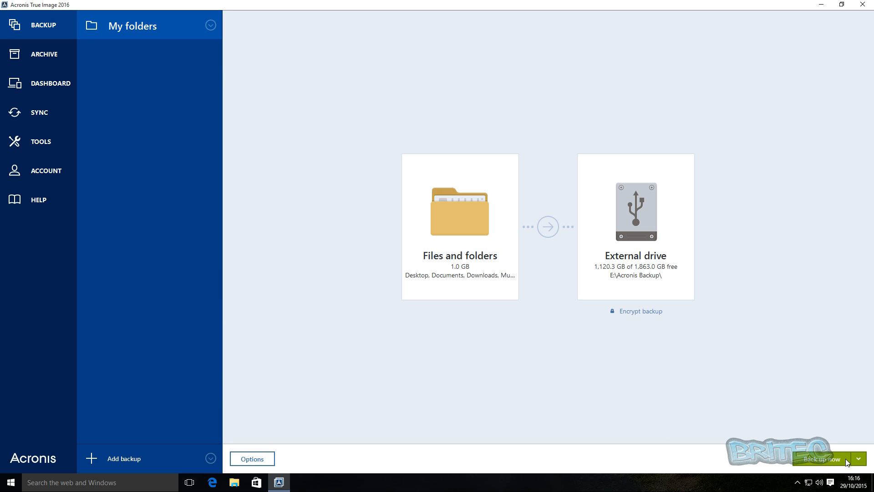
mouse_move(830, 466)
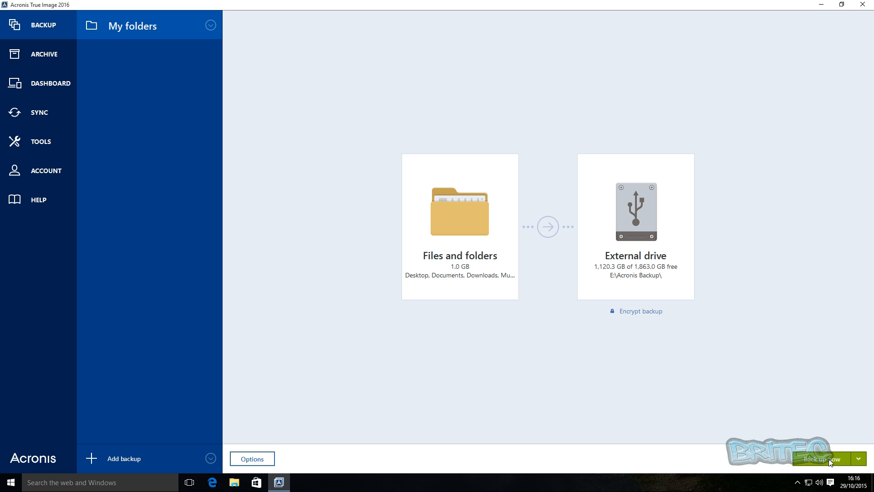
- Launch the files-and-folders backup to E:\Acronis Backup with 'Back up now'
click(859, 458)
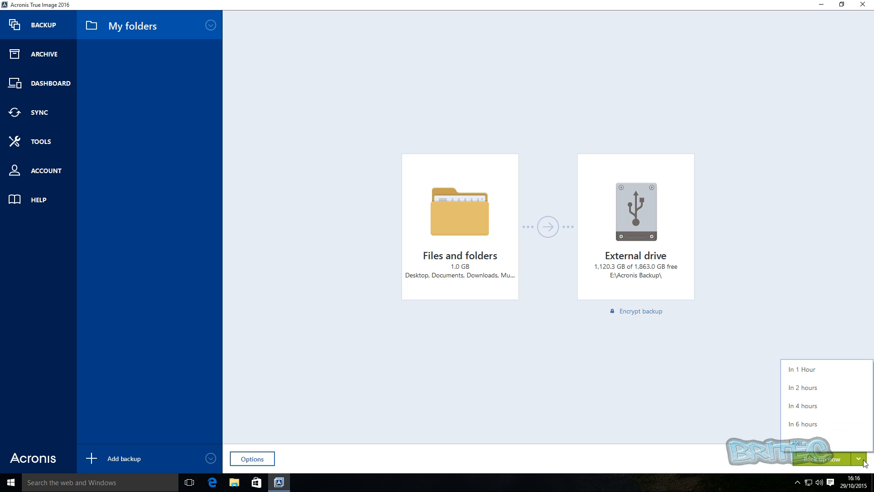
mouse_move(804, 375)
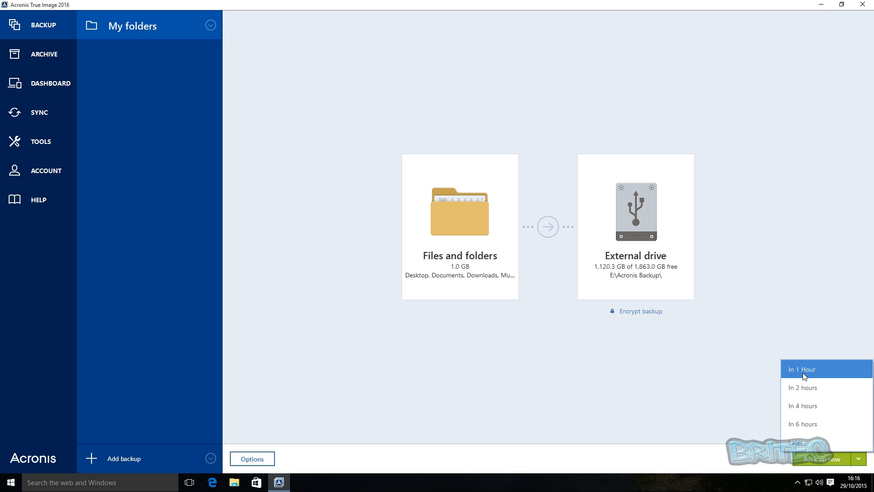
mouse_move(805, 408)
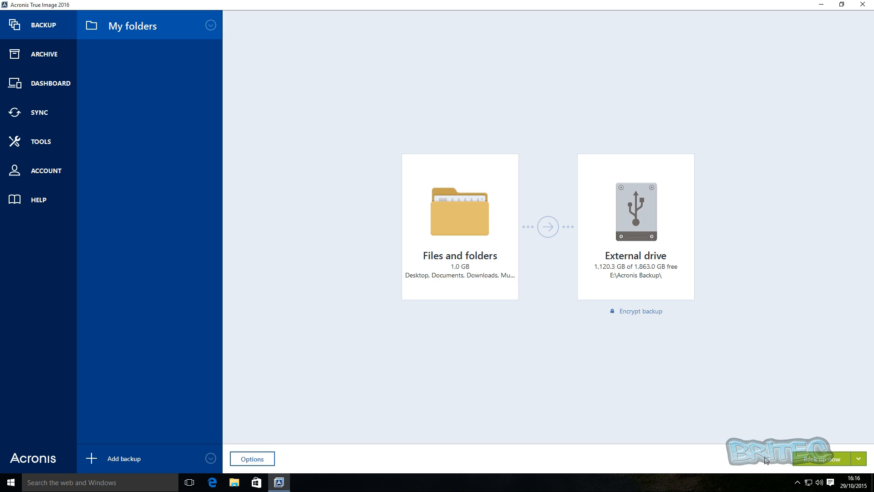
click(823, 458)
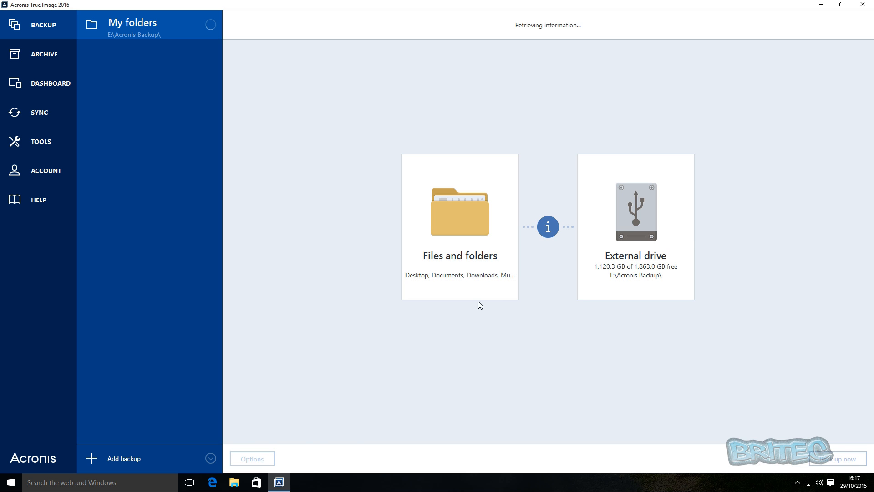
- Bring the running backup's progress back into view from the taskbar while it completes
click(845, 458)
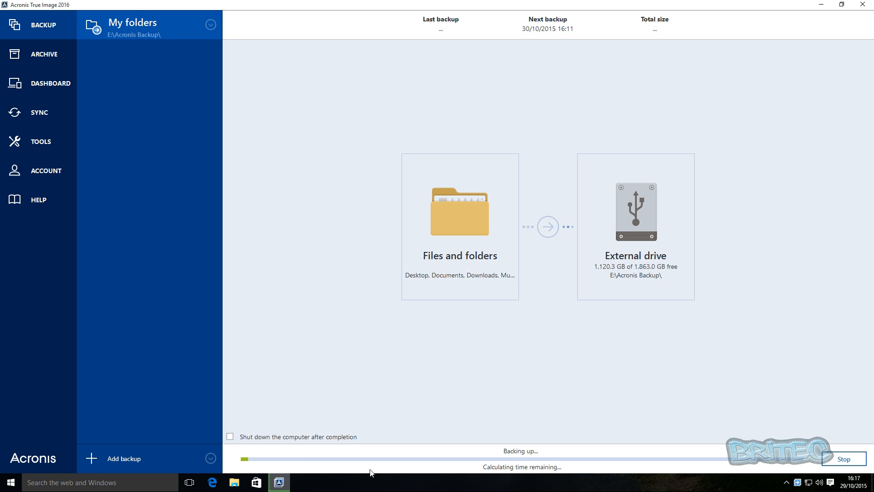
mouse_move(606, 467)
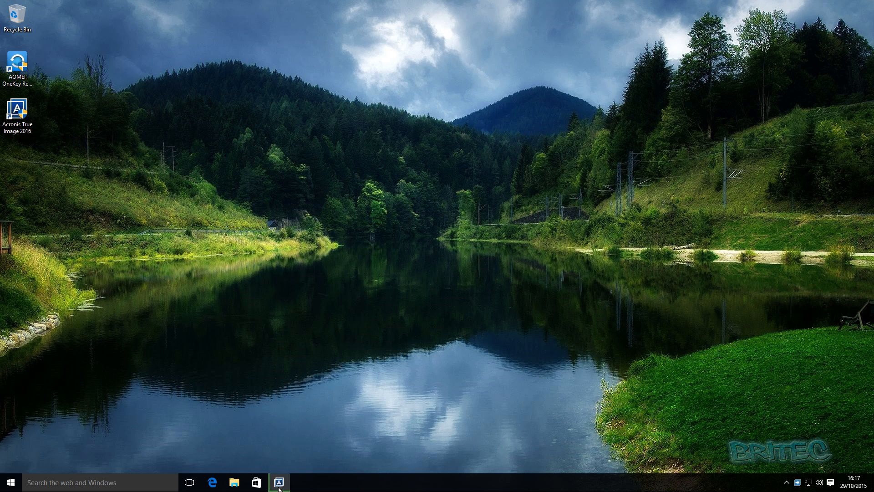
click(279, 482)
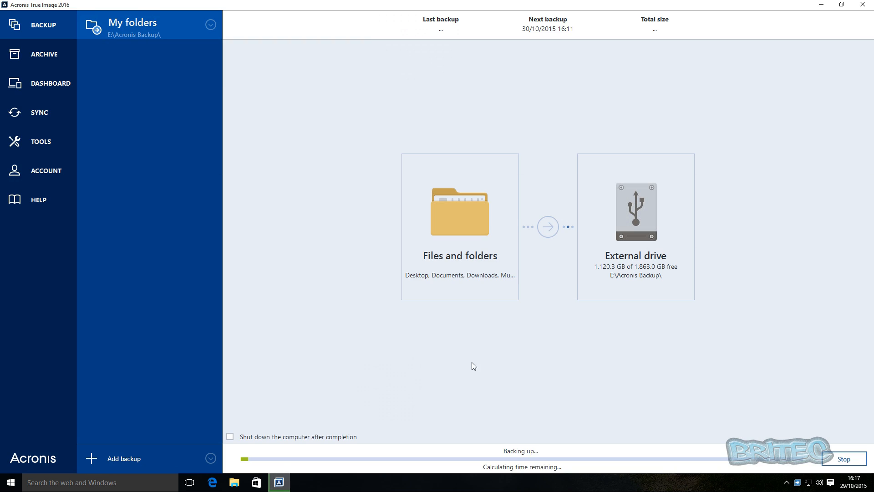
mouse_move(446, 318)
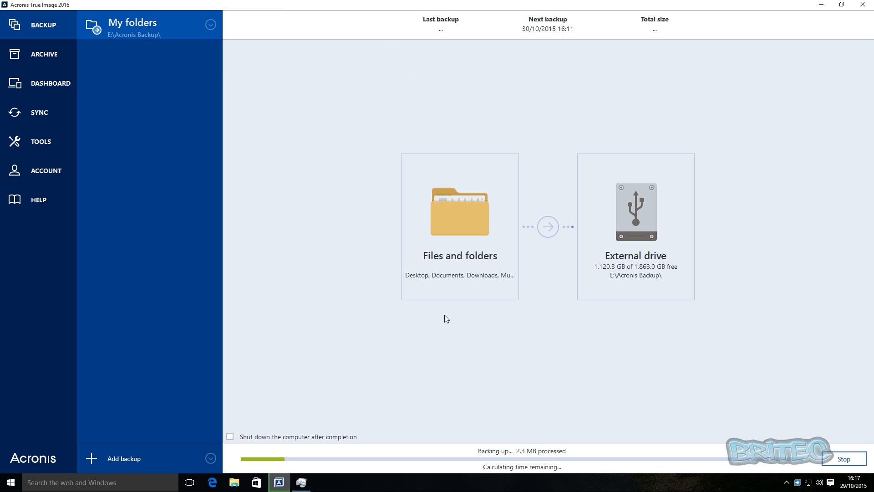
mouse_move(668, 283)
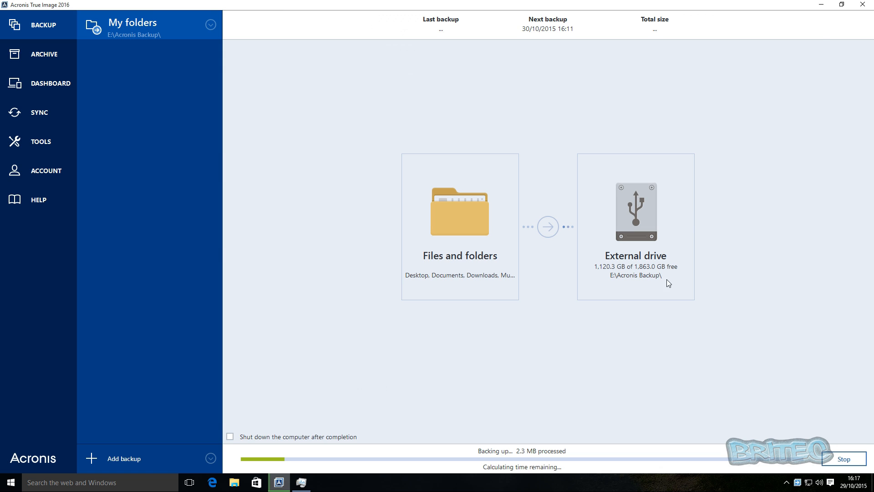
mouse_move(479, 384)
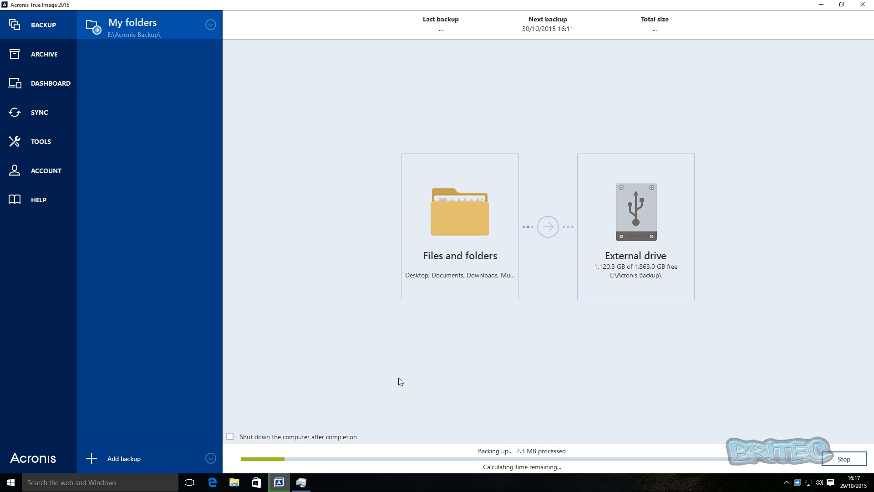
mouse_move(438, 391)
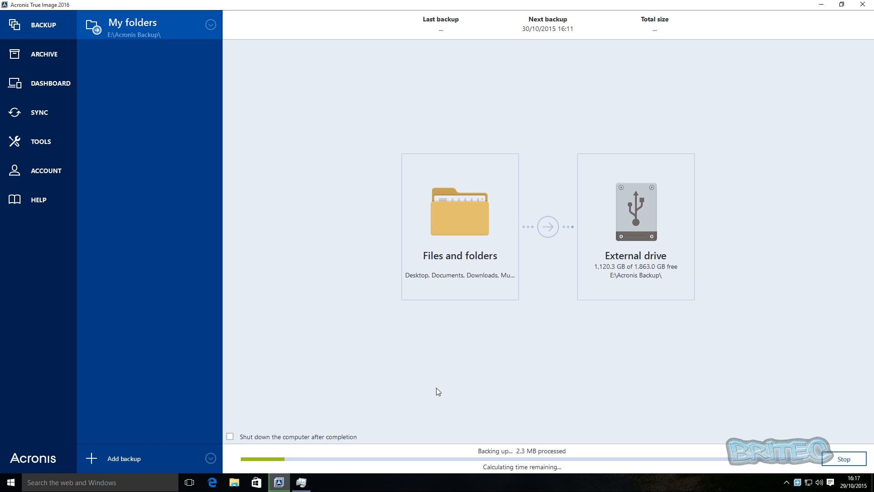
mouse_move(375, 357)
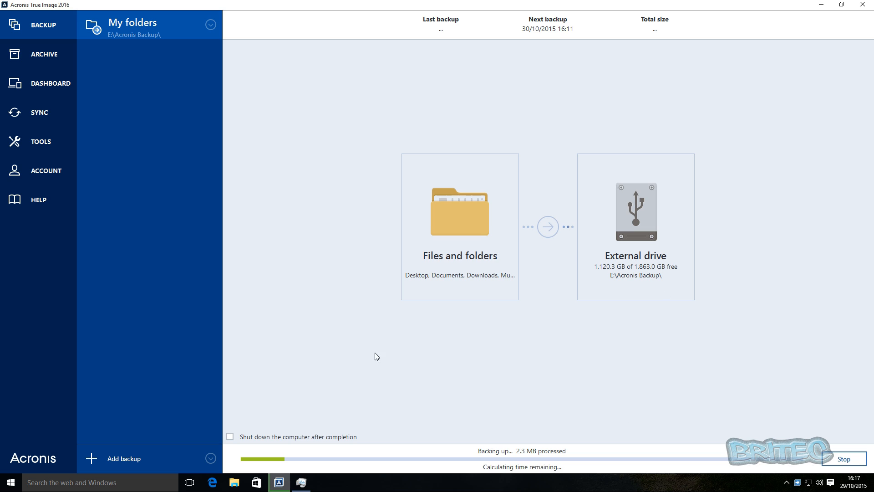
mouse_move(492, 387)
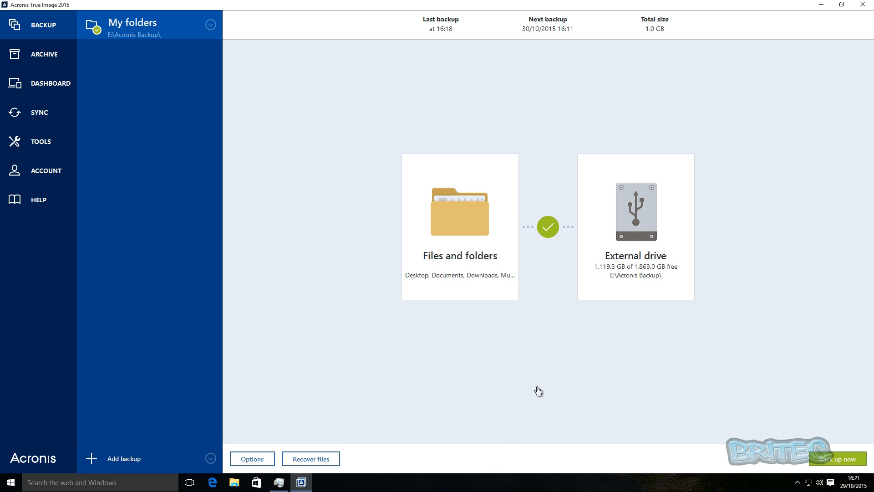
mouse_move(552, 228)
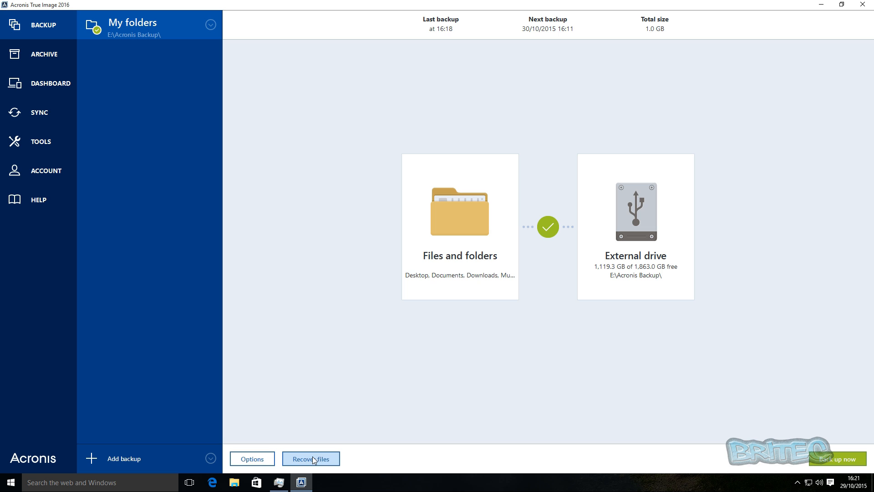
- Start file recovery from the finished backup with the Downloads folder selected, continuing to destination
click(311, 458)
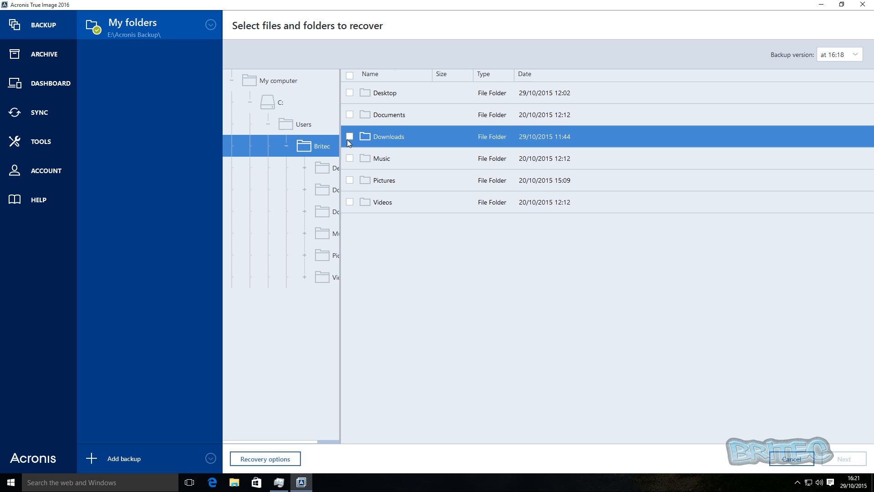
click(350, 137)
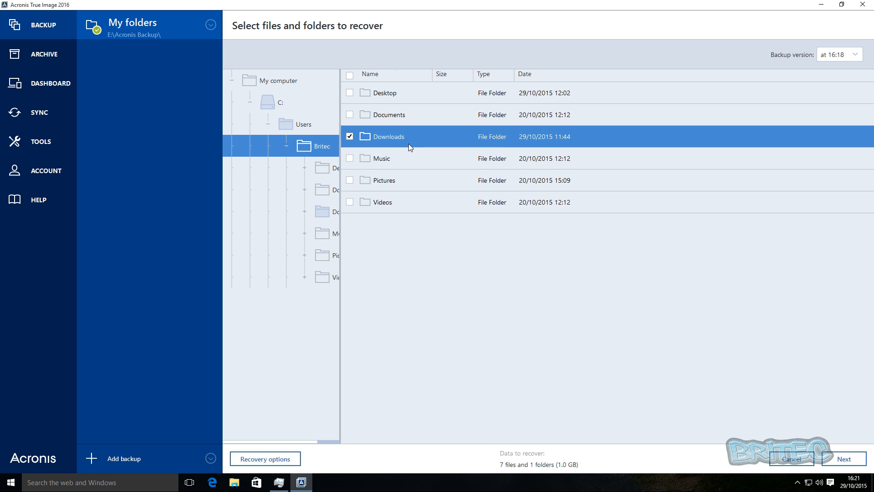
mouse_move(397, 148)
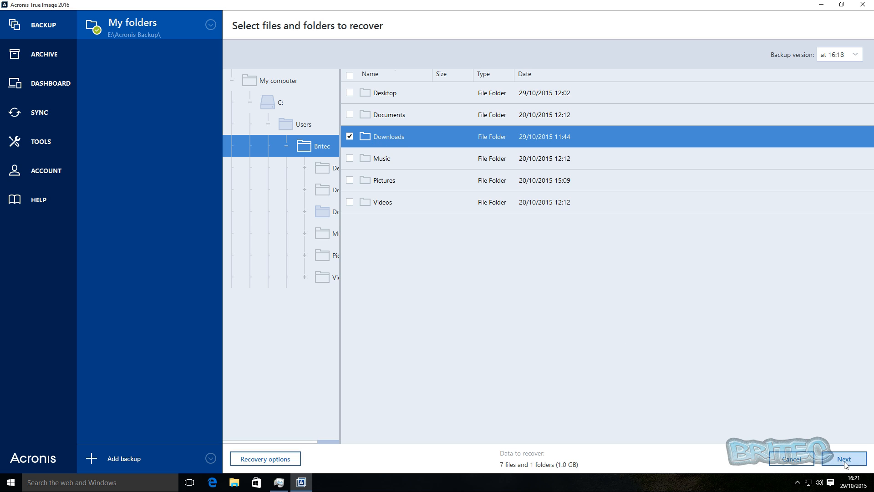
click(844, 458)
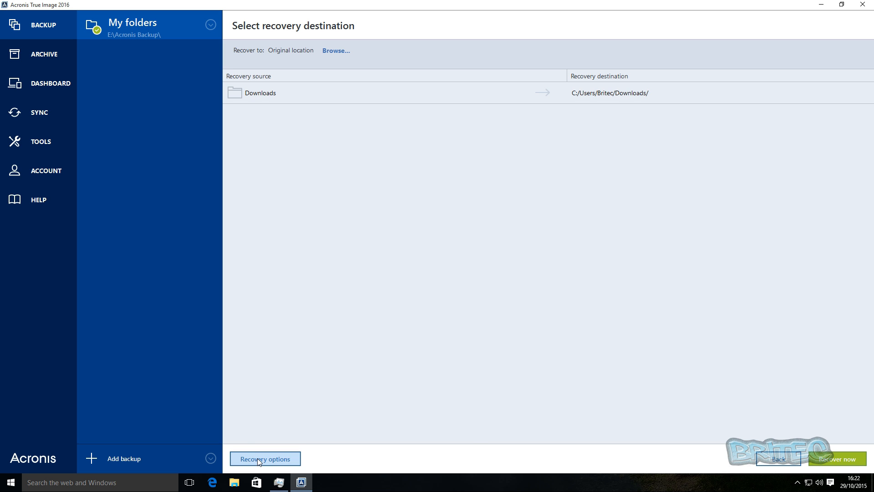
- View the recovery's Validation options, then cancel back to the completed backup overview
click(265, 457)
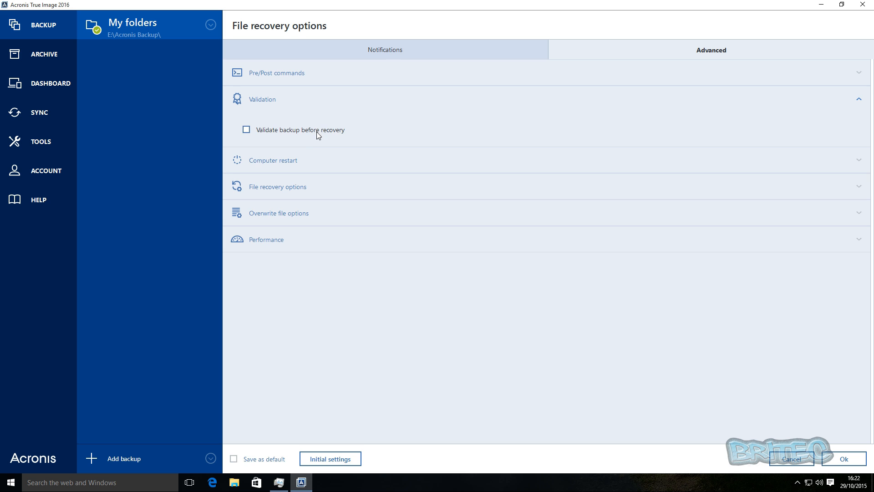
mouse_move(255, 192)
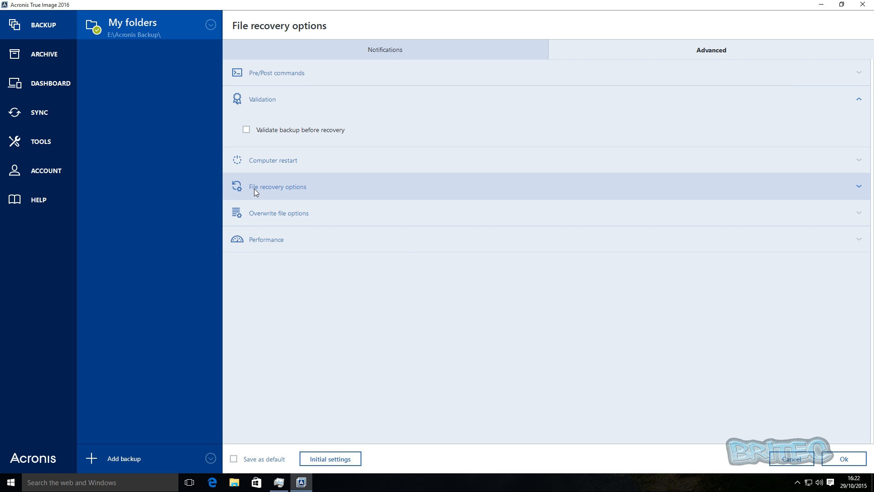
click(278, 187)
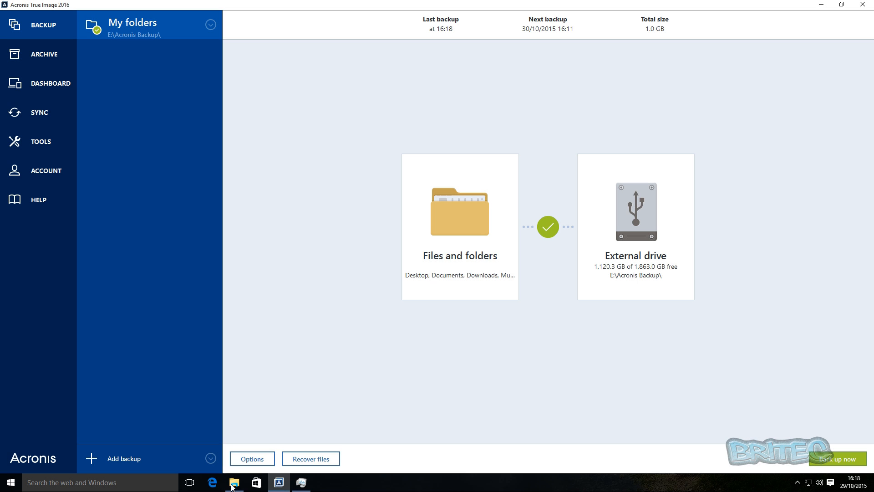
- In File Explorer, show E:\Acronis Backup and select the My folders_full_b1_s1_v1 backup file
click(234, 482)
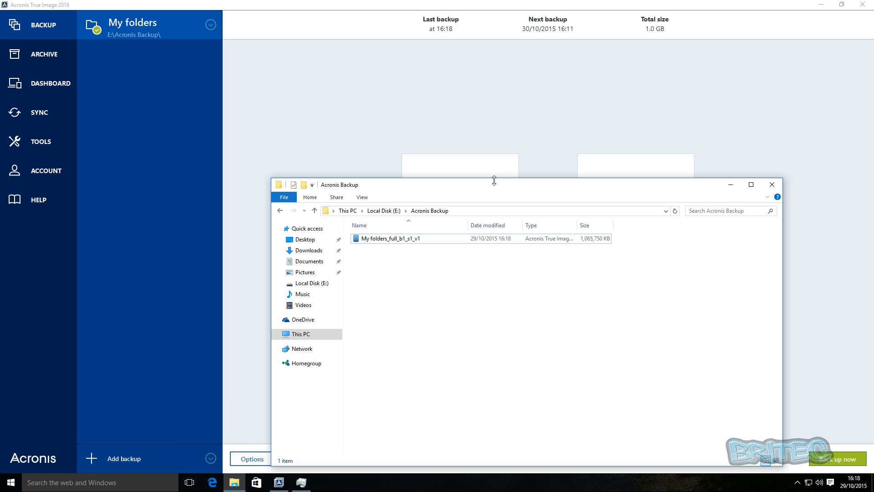
mouse_move(447, 188)
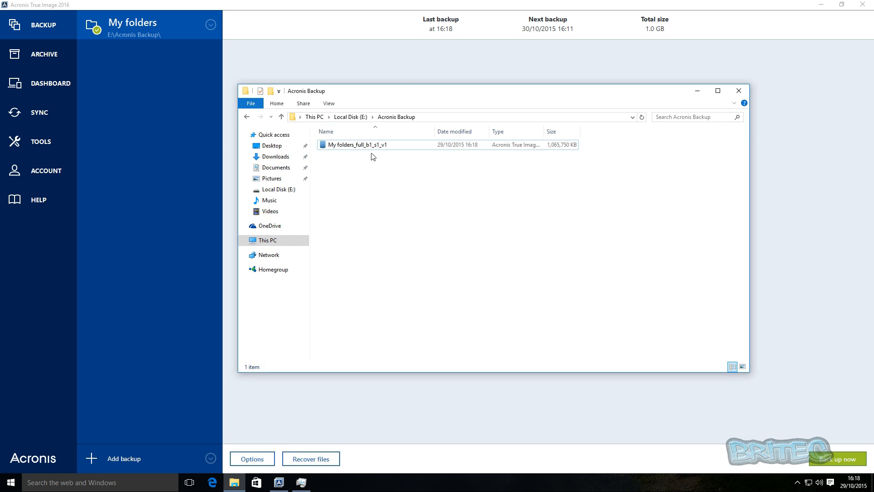
click(363, 145)
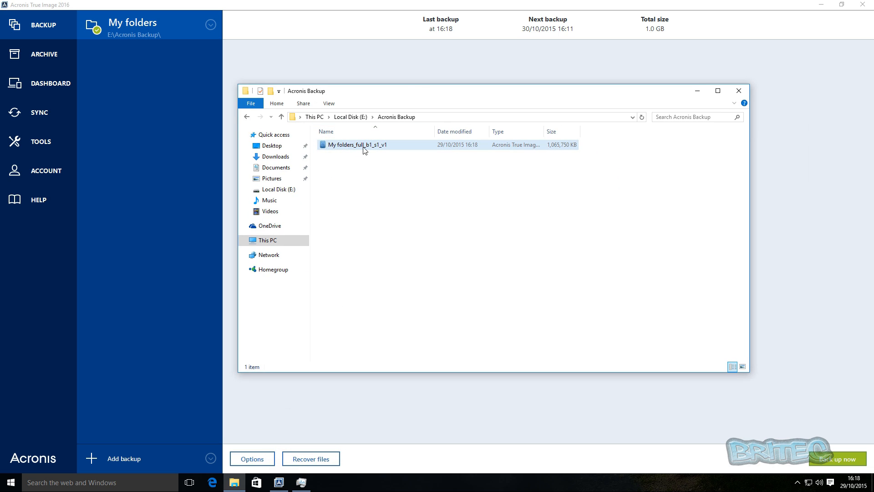
click(483, 184)
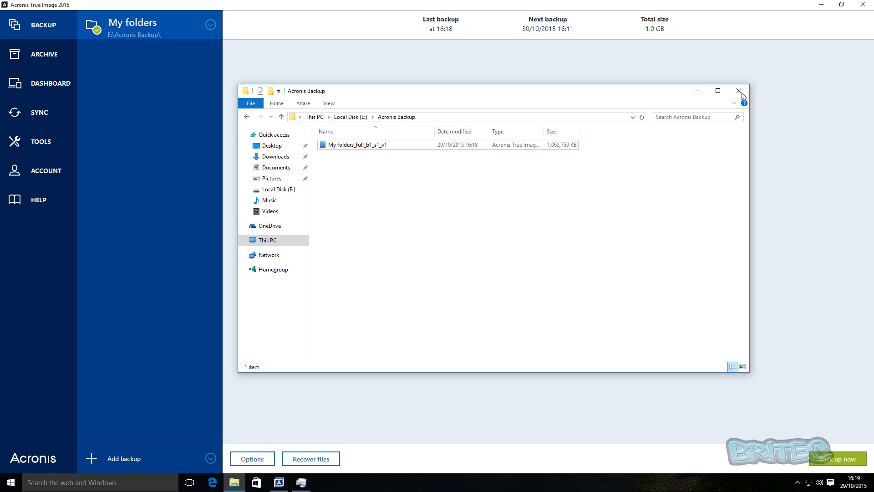
- Close the File Explorer window and minimise Acronis True Image to the desktop
click(738, 90)
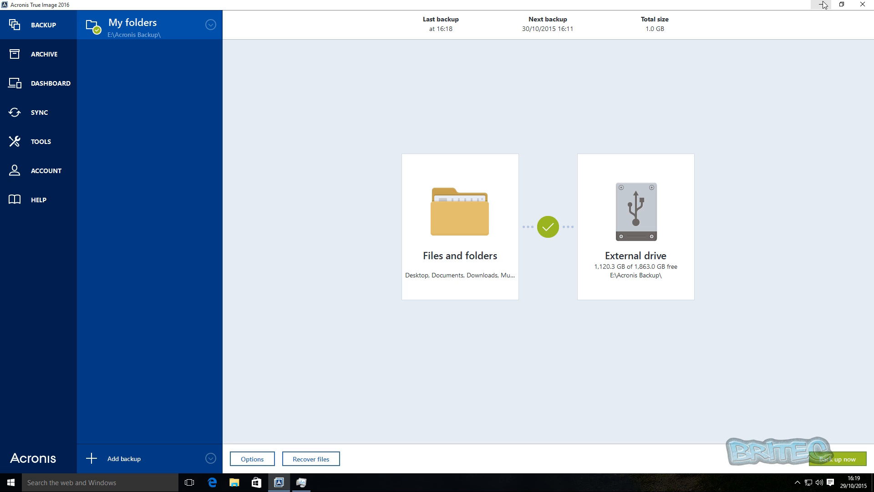
mouse_move(749, 147)
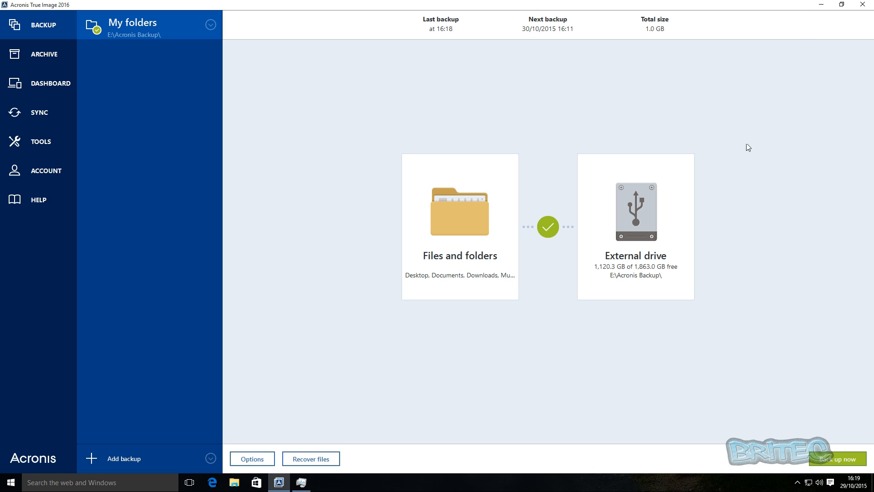
mouse_move(803, 4)
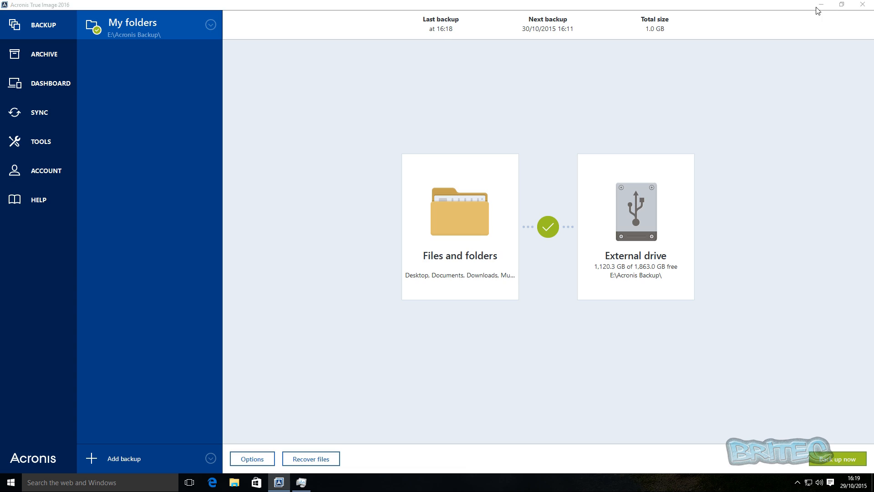
click(819, 4)
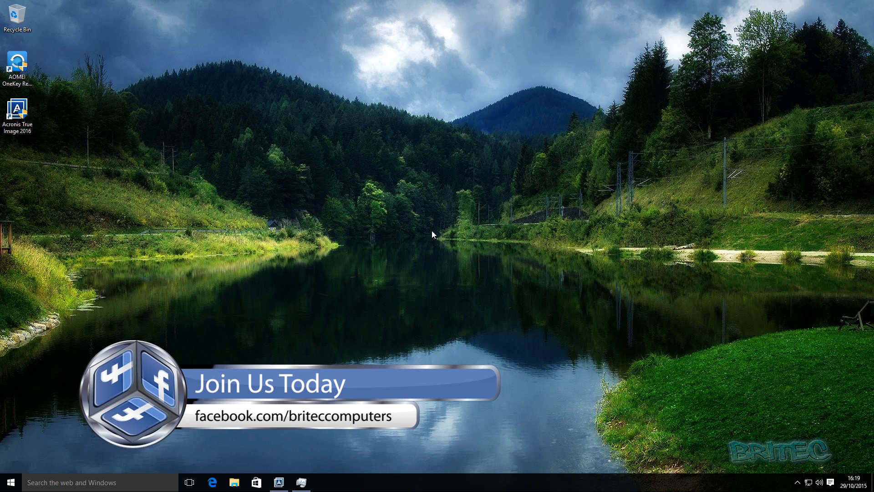
mouse_move(550, 241)
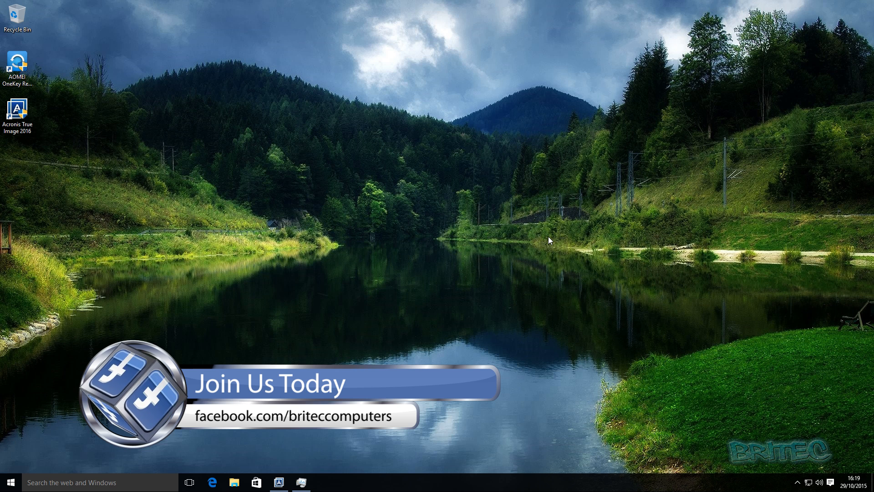